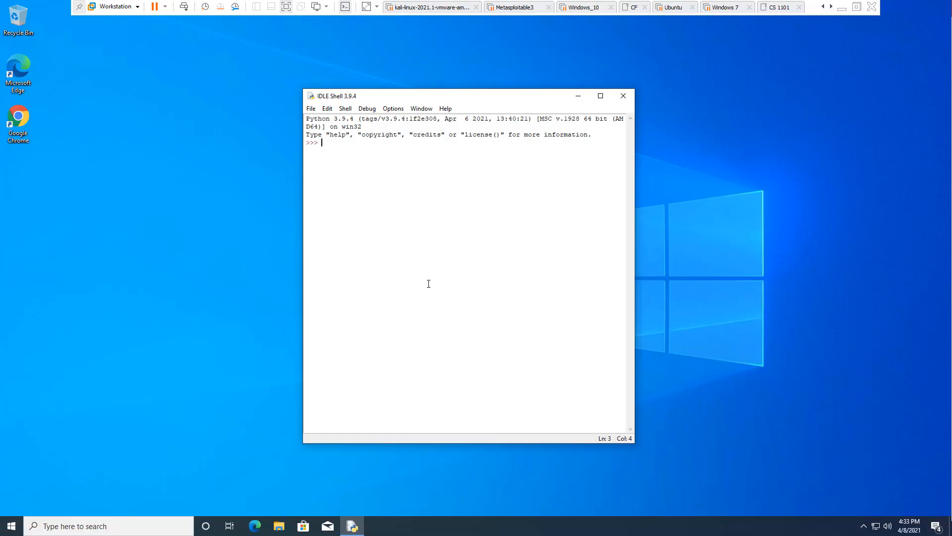
{"action": "mouse_move", "coordinate": [414, 247]}
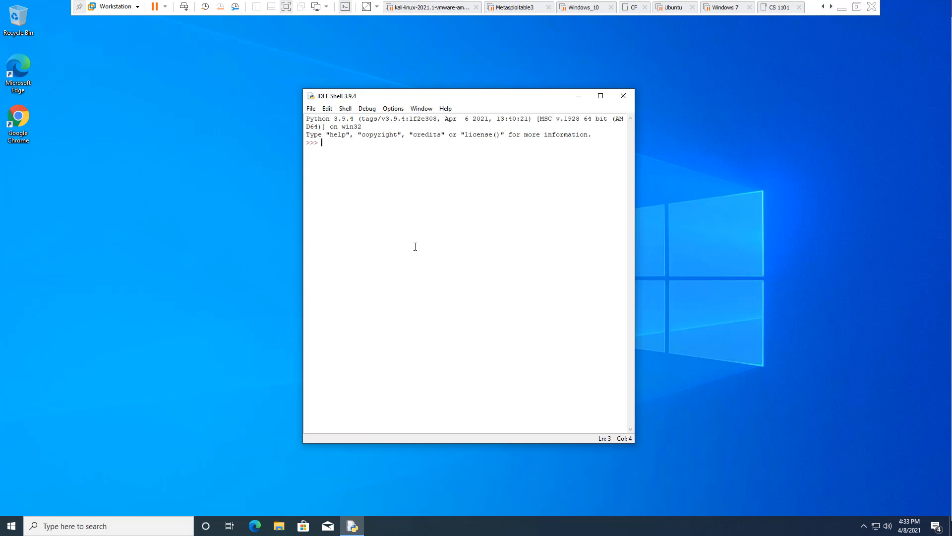
Step: Run print('Hello') at the >>> prompt so the shell outputs Hello
{"action": "type", "text": "prin"}
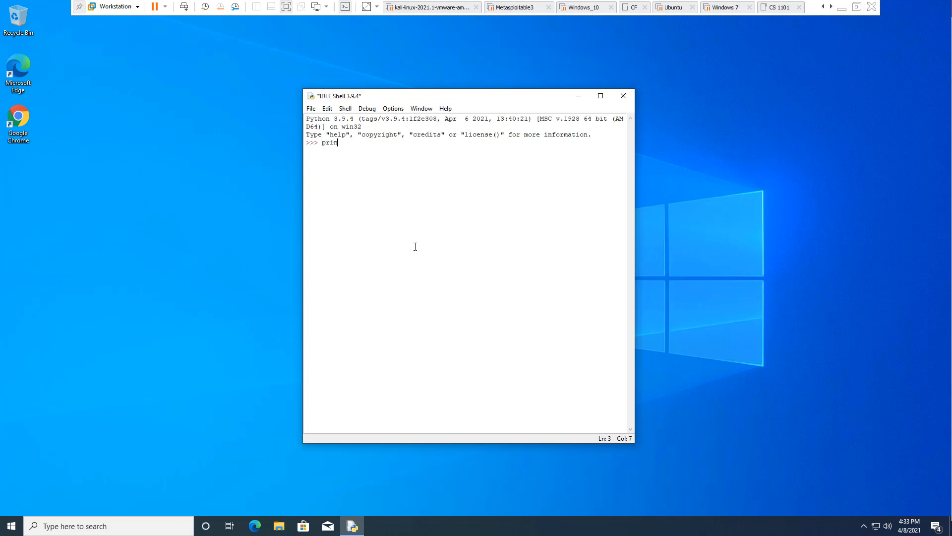
{"action": "type", "text": "t('H"}
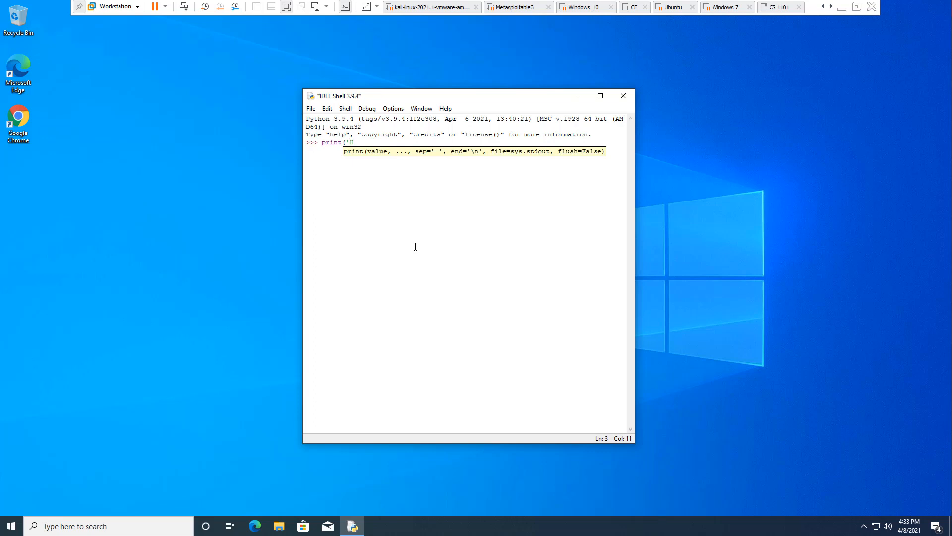
{"action": "type", "text": "ello'"}
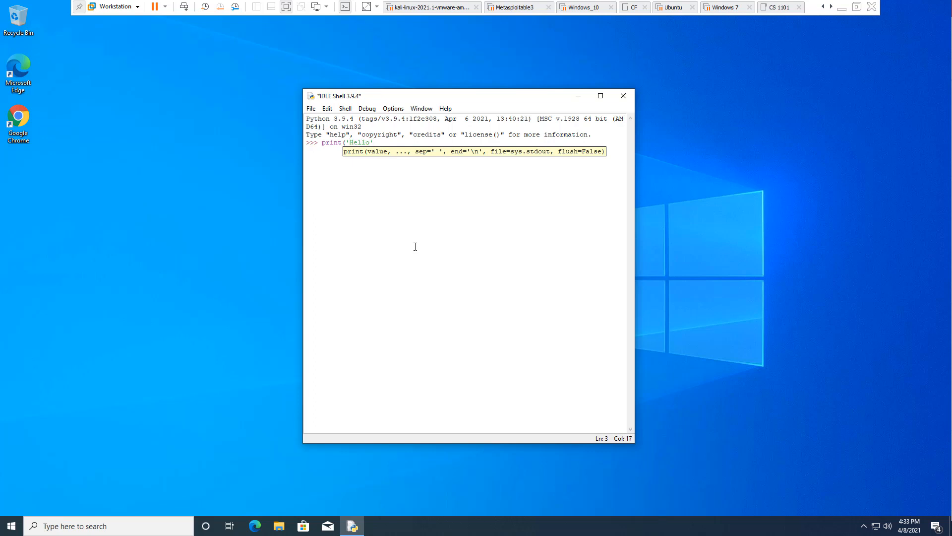
{"action": "key", "text": "Return"}
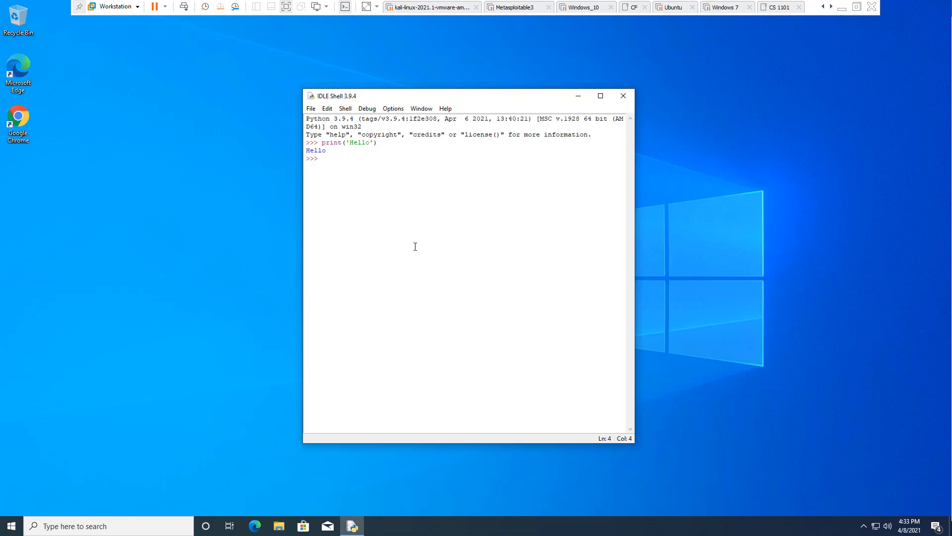
Step: Enter the misspelled ptint('Hello' with no closing quote, triggering the EOL SyntaxError
{"action": "type", "text": "ptin"}
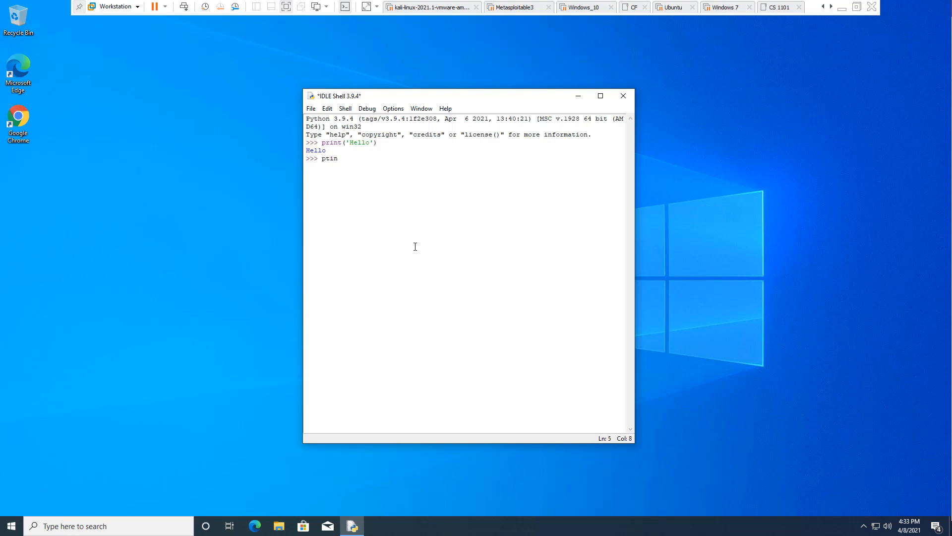
{"action": "type", "text": "t"}
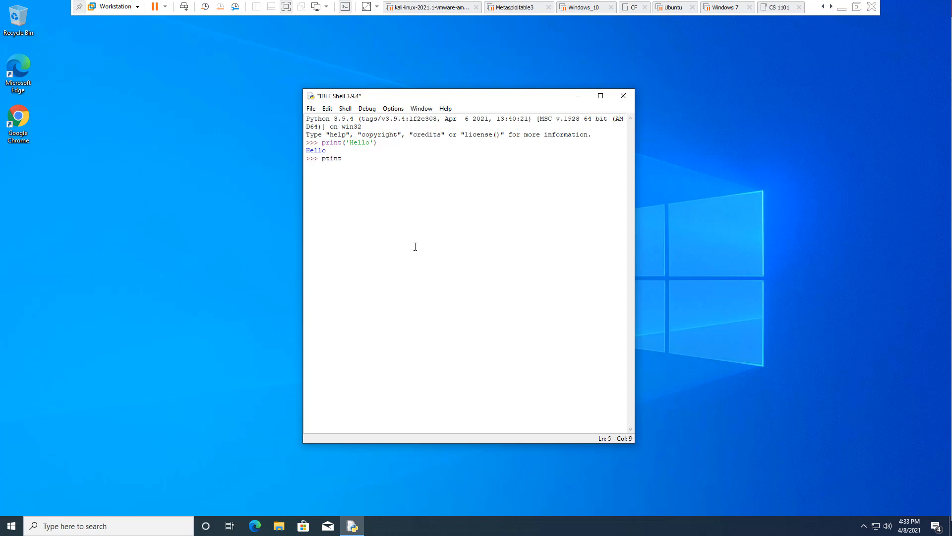
{"action": "type", "text": "('"}
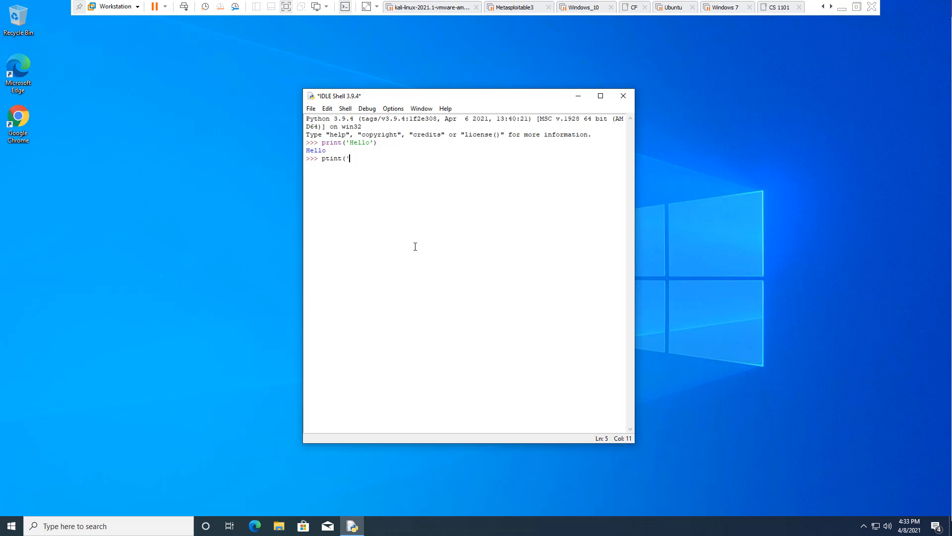
{"action": "type", "text": "Hell"}
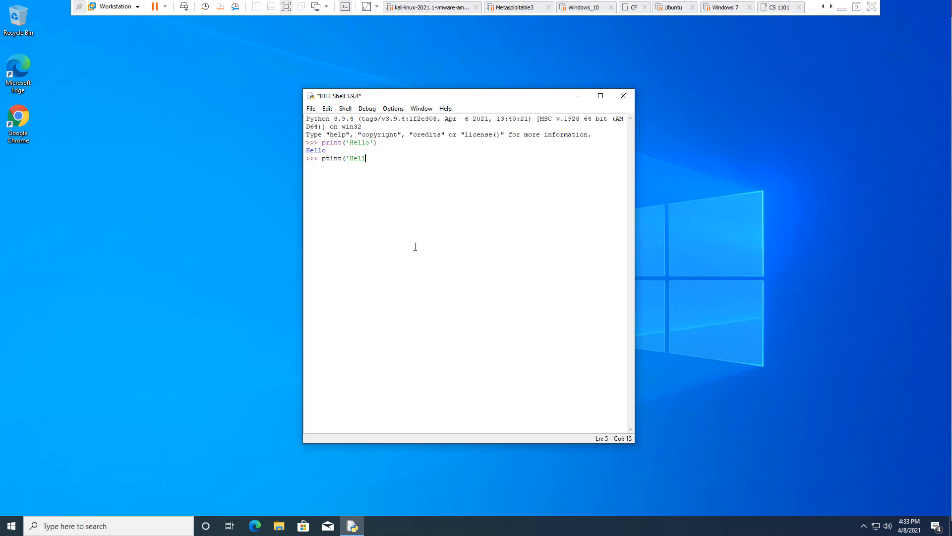
{"action": "key", "text": "Return"}
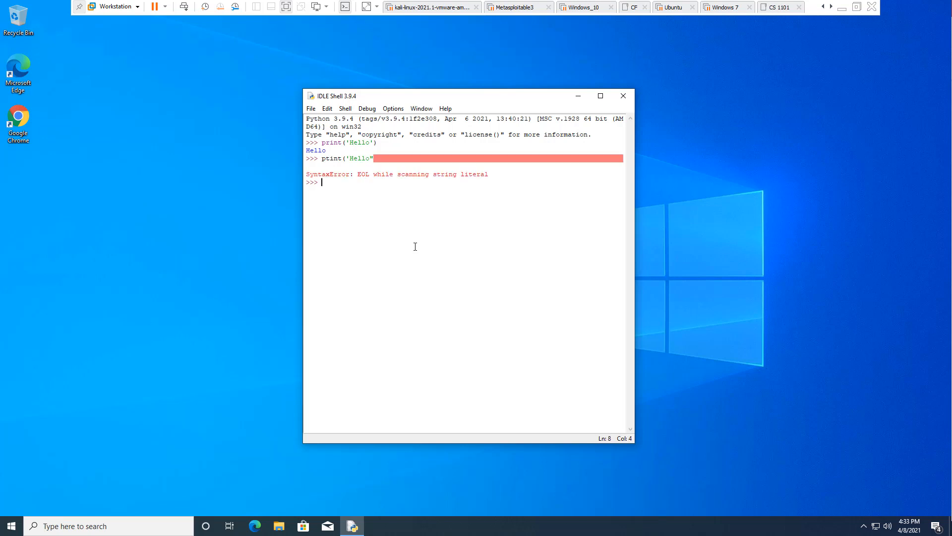
Step: Submit an unfinished print( call, then close it with ') to print Hello
{"action": "type", "text": "pr"}
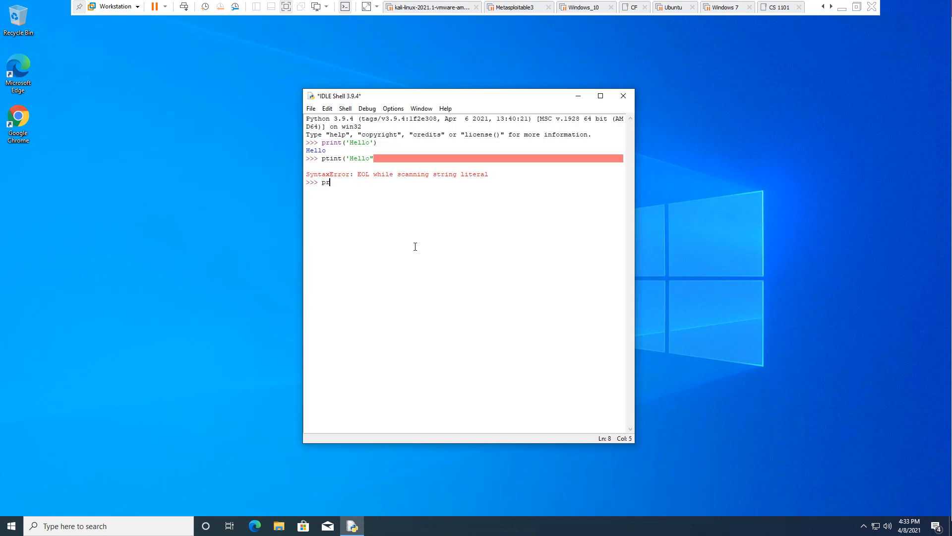
{"action": "type", "text": "rint"}
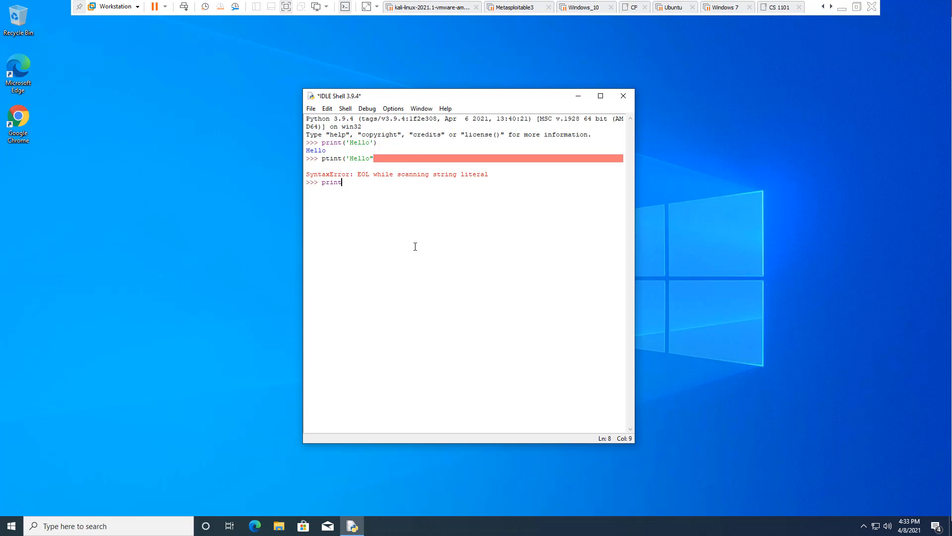
{"action": "type", "text": "('Hello"}
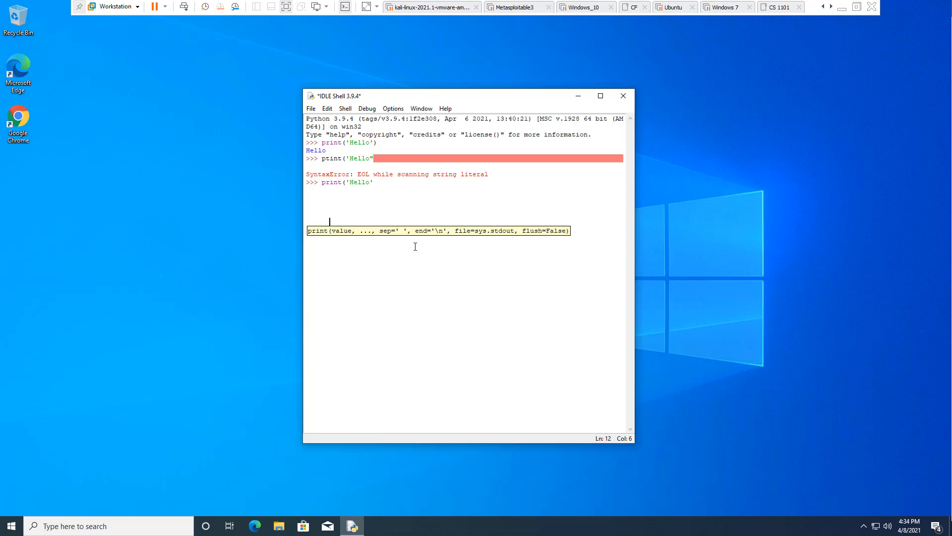
{"action": "key", "text": "Return"}
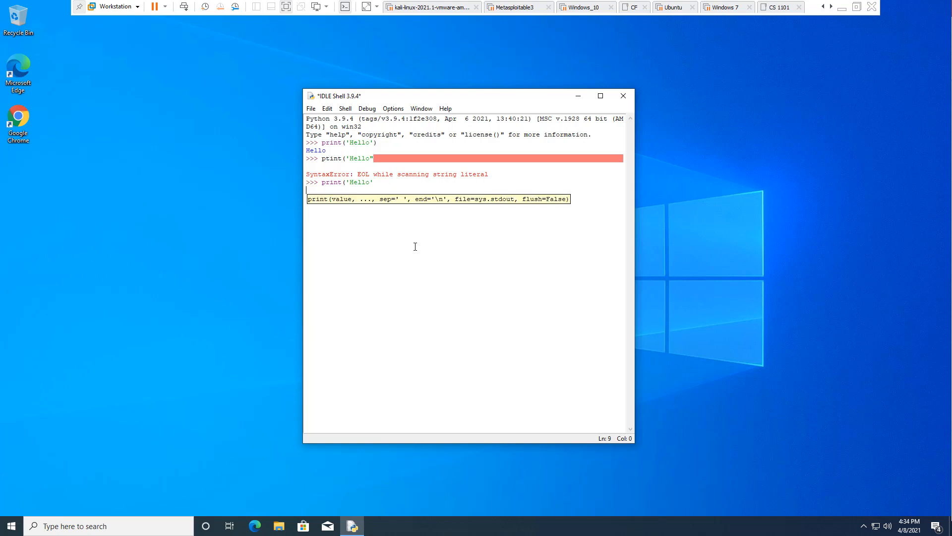
{"action": "type", "text": "1.1 Lecture Chapter 1 - The way of the progra"}
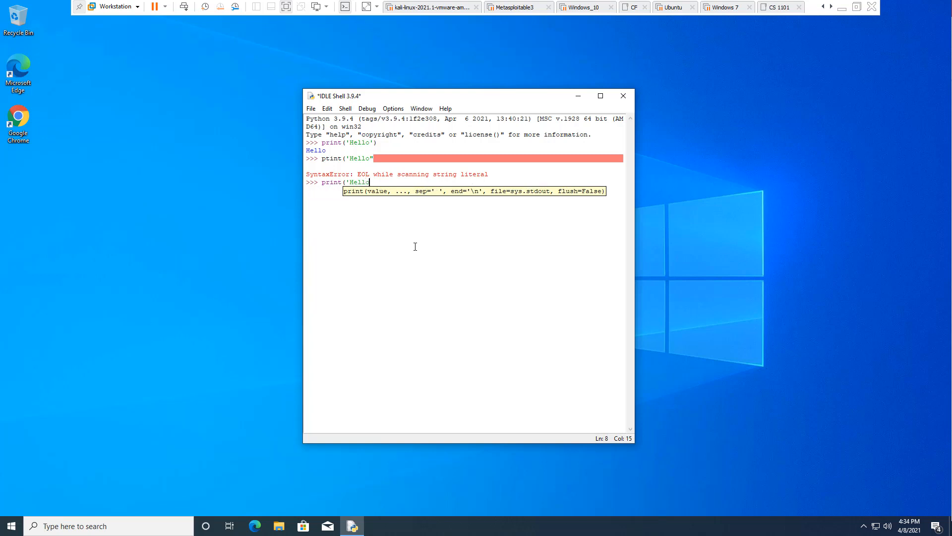
{"action": "type", "text": "')"}
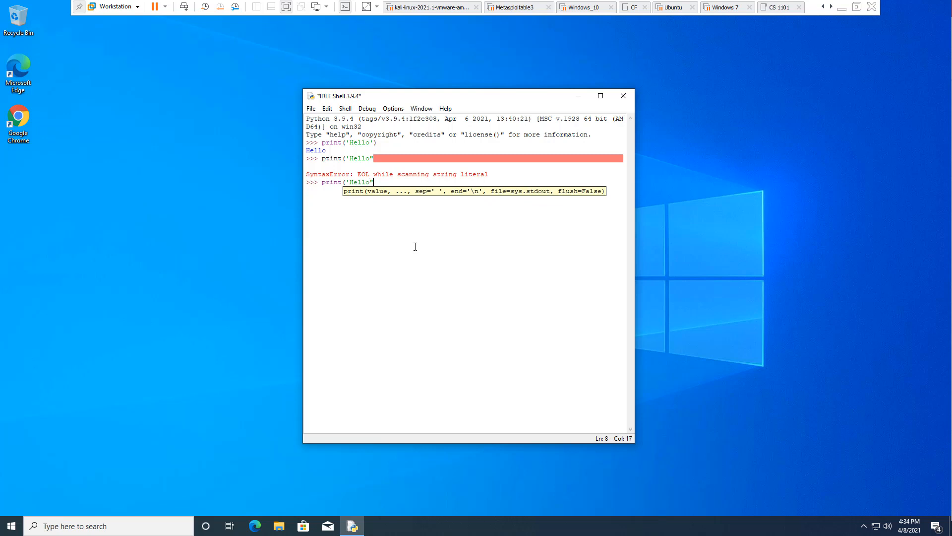
{"action": "key", "text": "Return"}
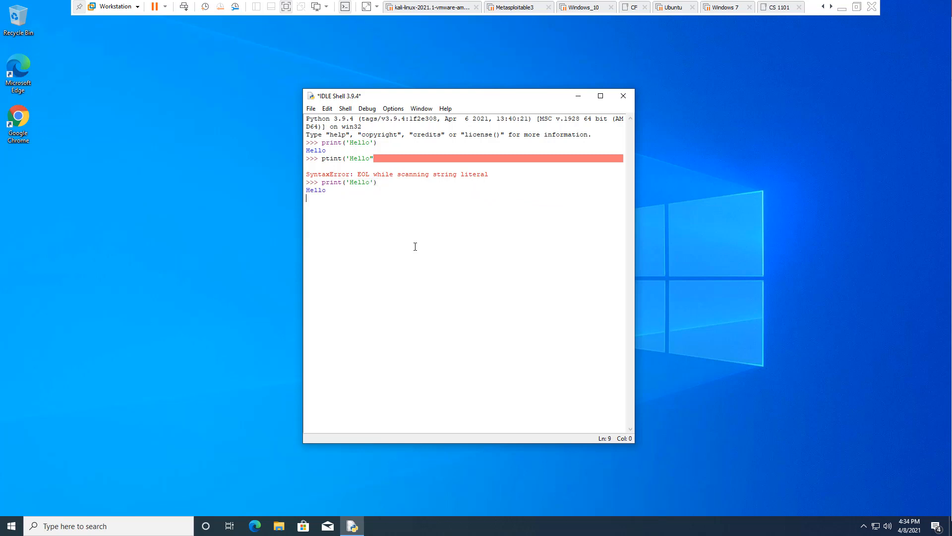
{"action": "key", "text": "Return"}
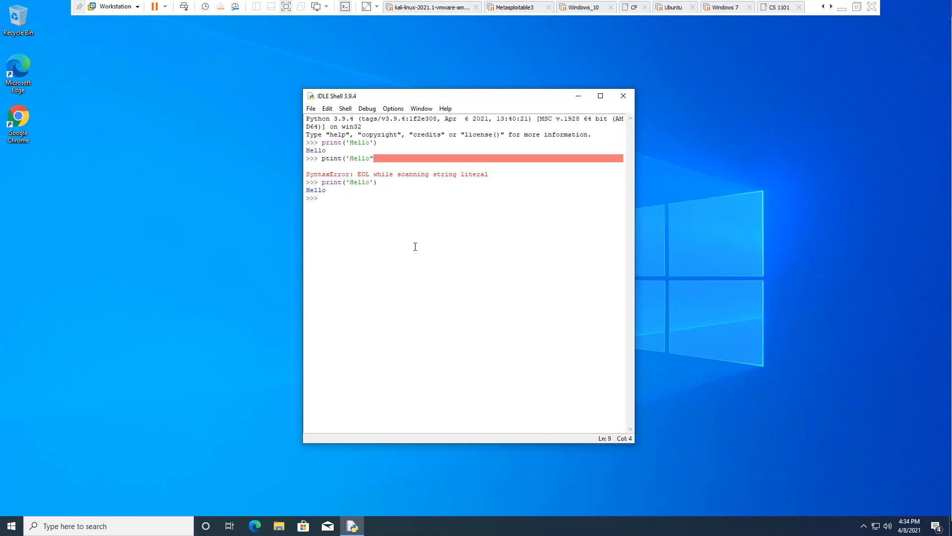
Step: Enter print('Hello on one line and its closing parenthesis on the next
{"action": "type", "text": "print"}
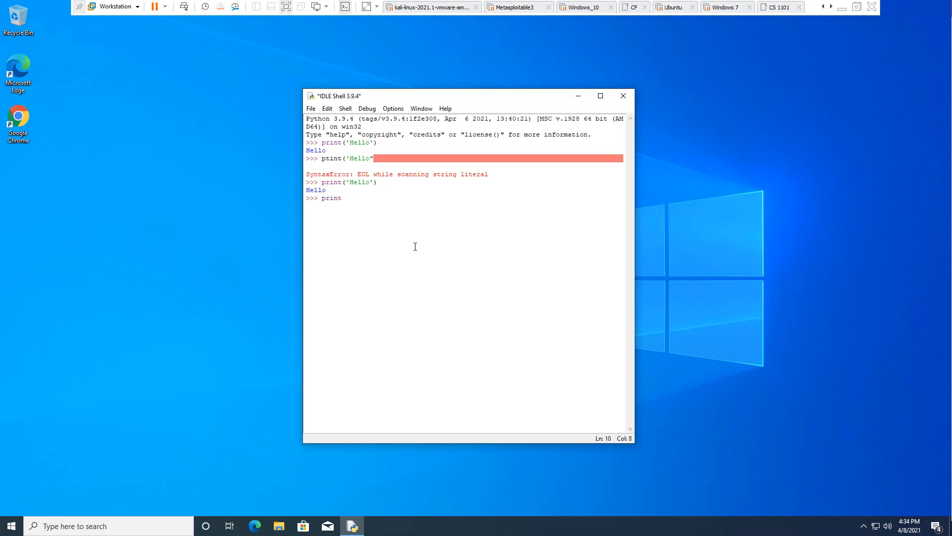
{"action": "type", "text": "("}
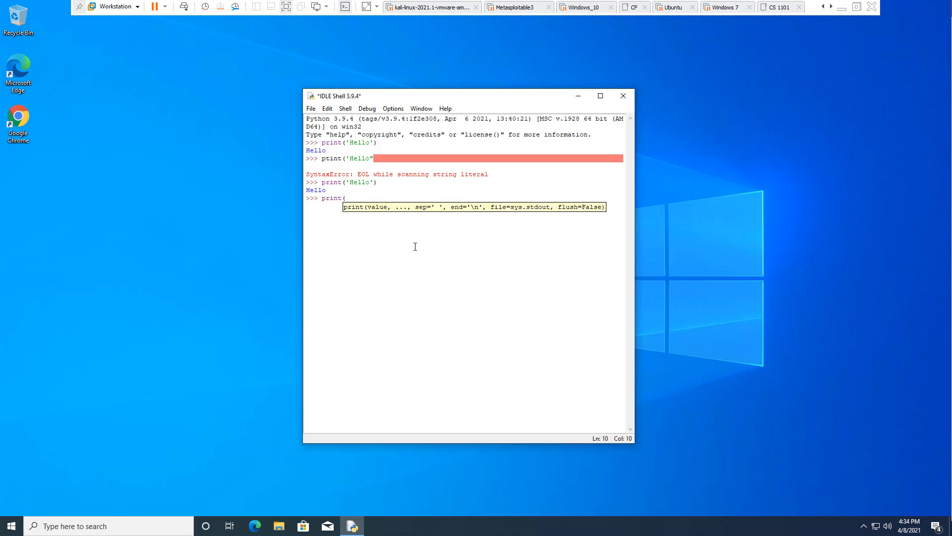
{"action": "type", "text": "'Hello"}
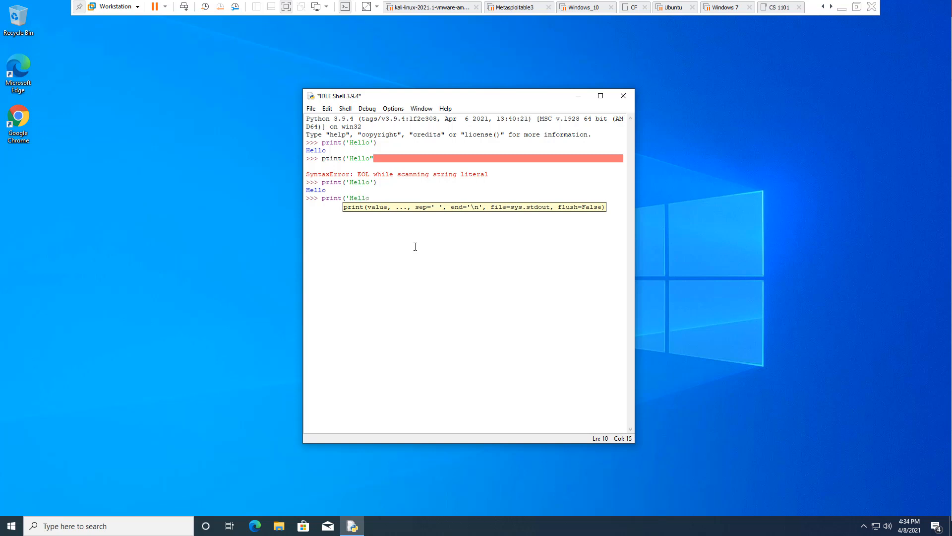
{"action": "key", "text": "Return"}
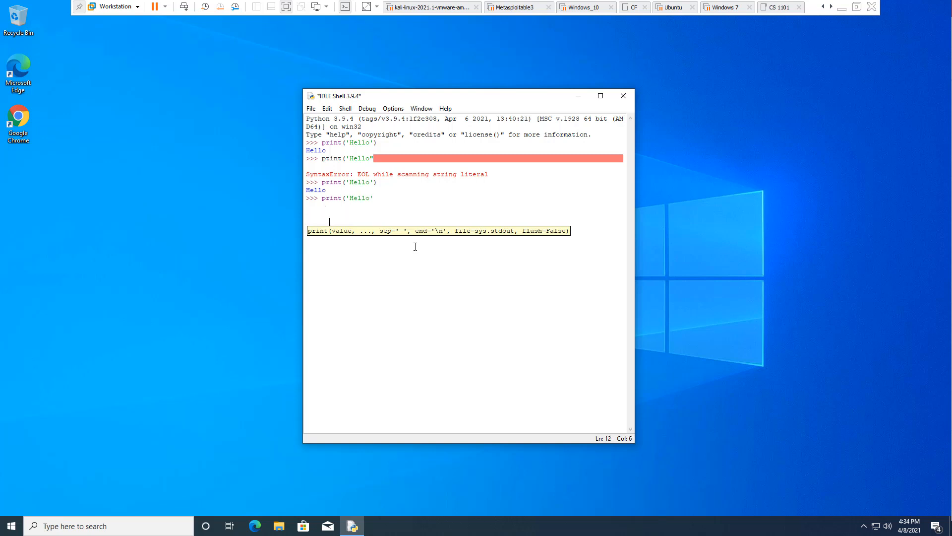
{"action": "type", "text": ")"}
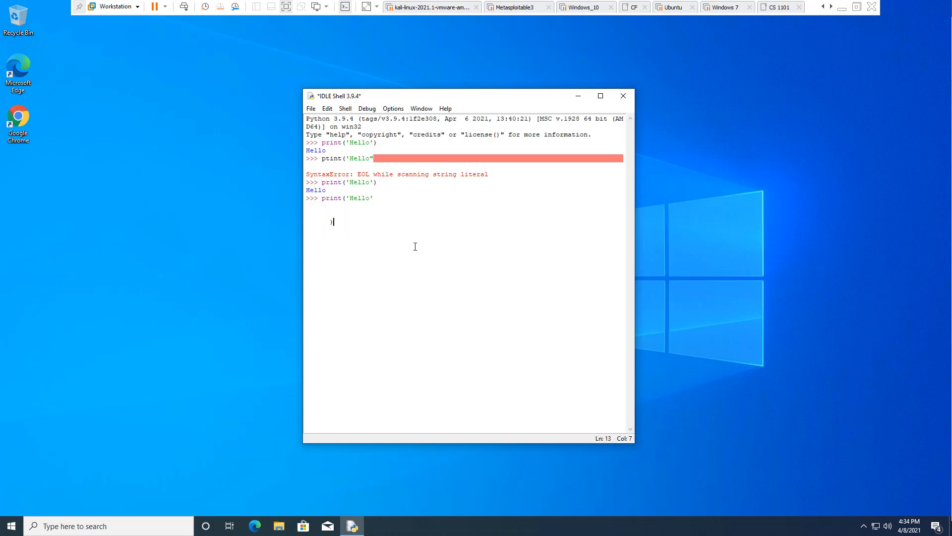
{"action": "key", "text": "Return"}
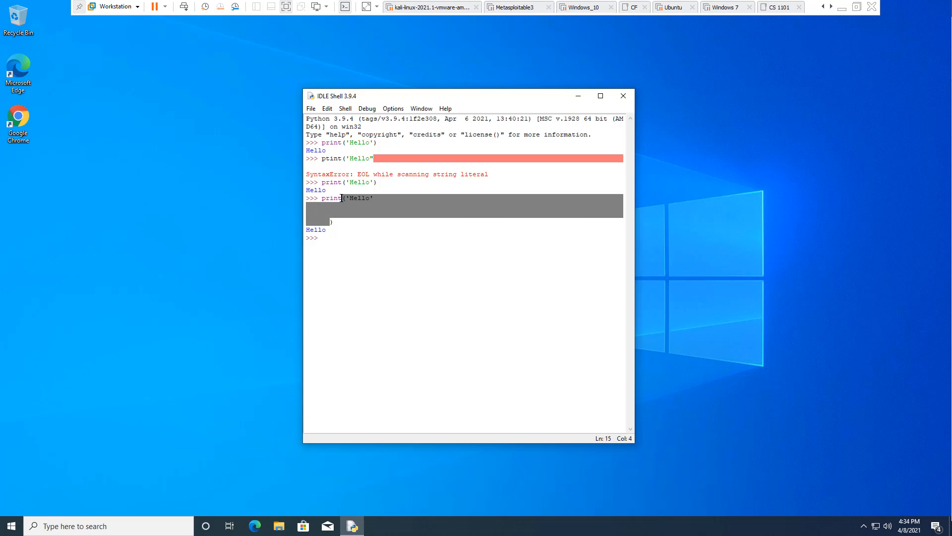
{"action": "left_click", "coordinate": [357, 224]}
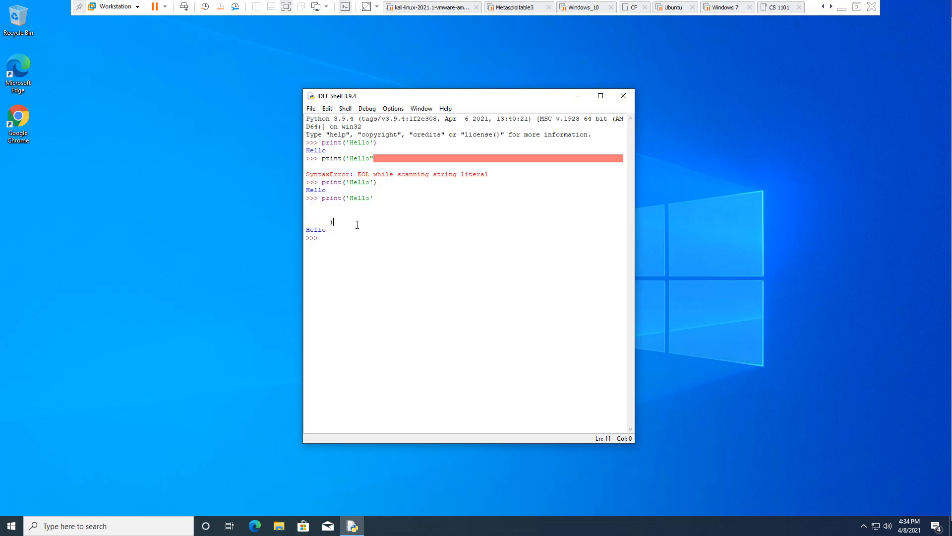
Step: Run print'Hello') without the opening parenthesis, producing SyntaxError: invalid syntax
{"action": "type", "text": "p"}
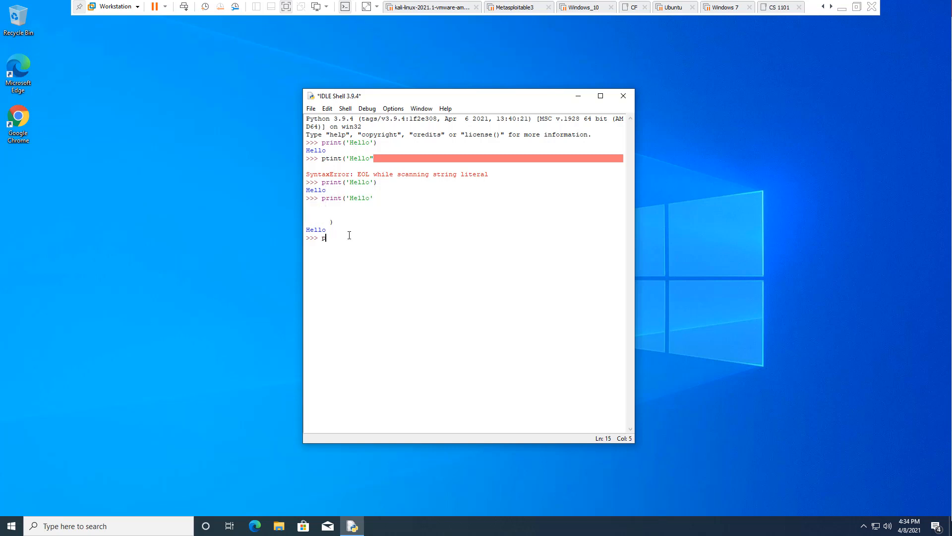
{"action": "type", "text": "rint"}
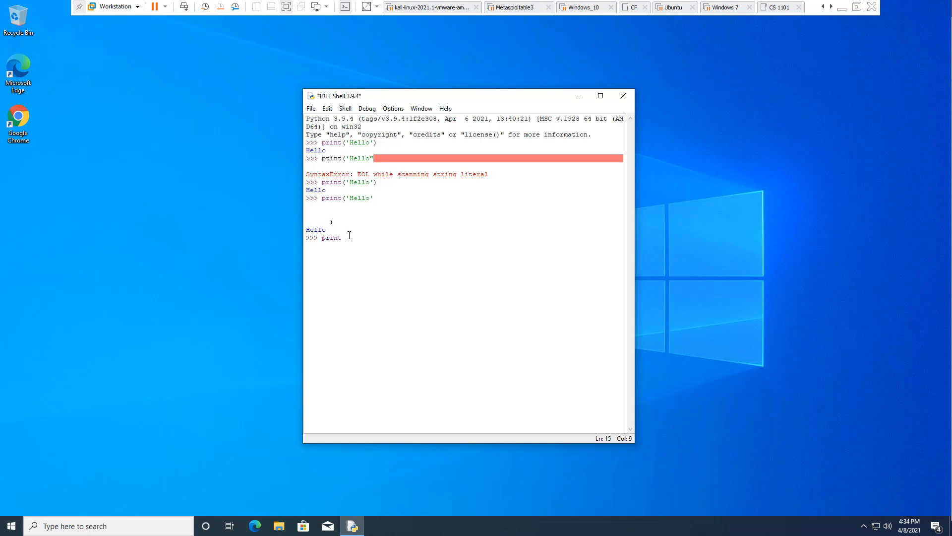
{"action": "type", "text": "'"}
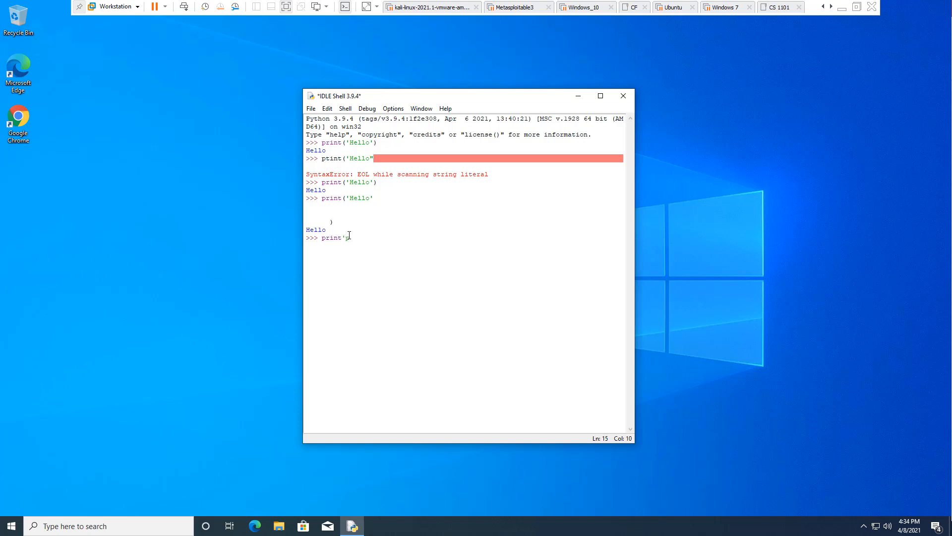
{"action": "type", "text": "Hello"}
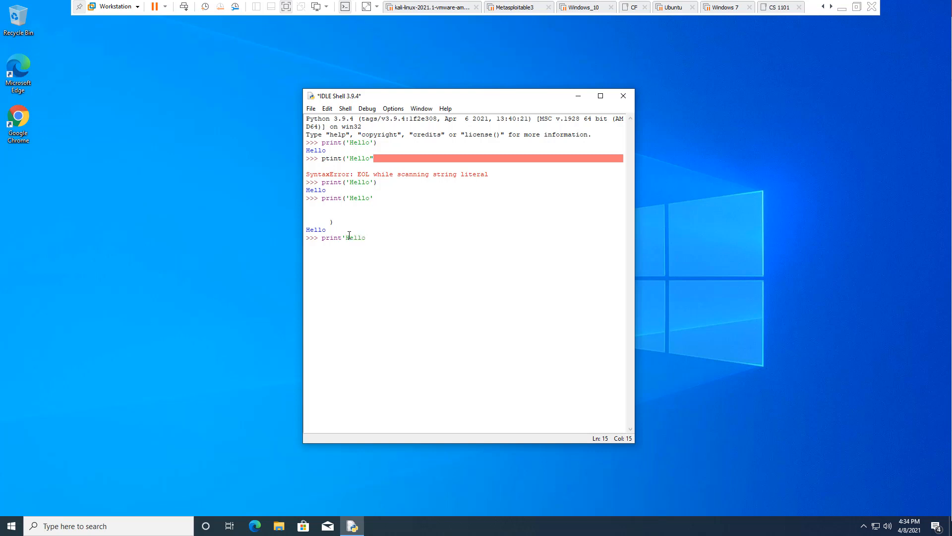
{"action": "key", "text": "Return"}
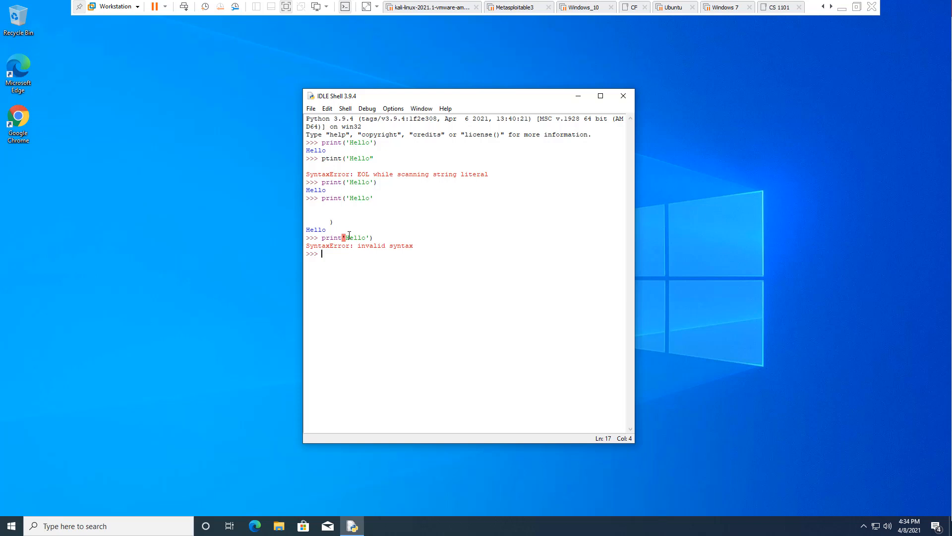
{"action": "left_click", "coordinate": [343, 237]}
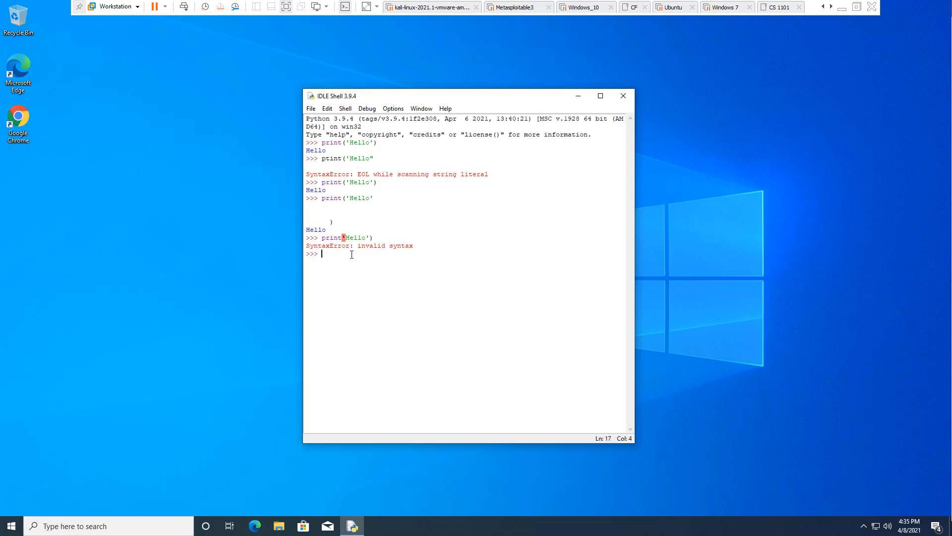
Step: Run print('Hello) missing its closing quote, raising an EOL string literal error
{"action": "type", "text": "print"}
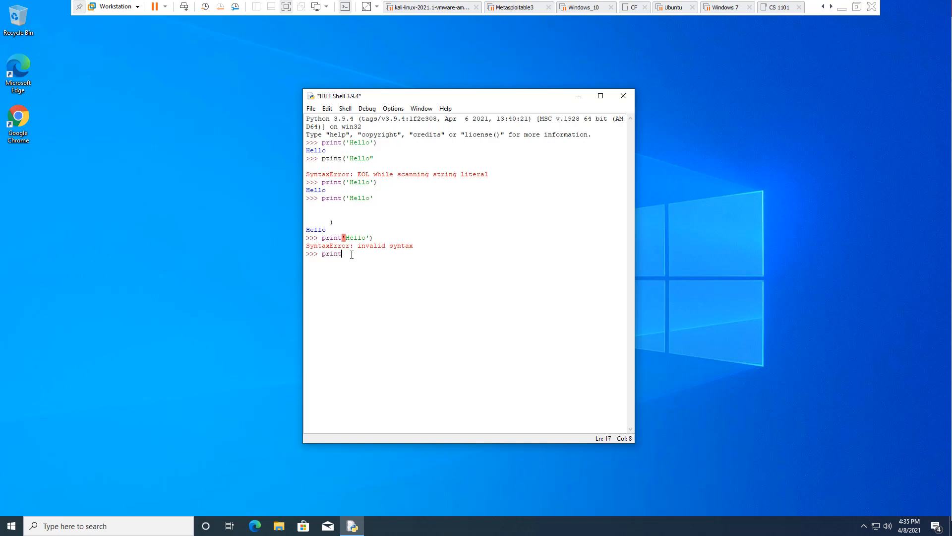
{"action": "type", "text": "("}
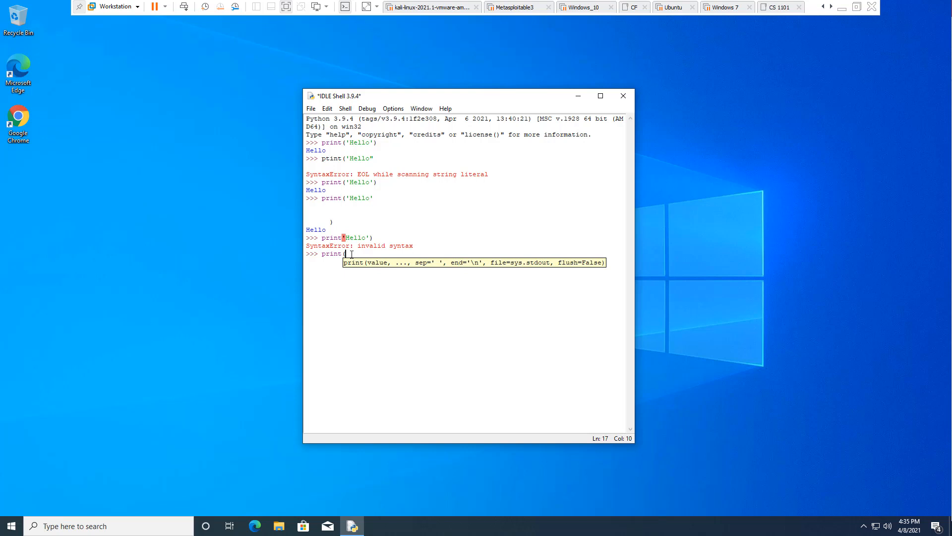
{"action": "type", "text": "'Hello"}
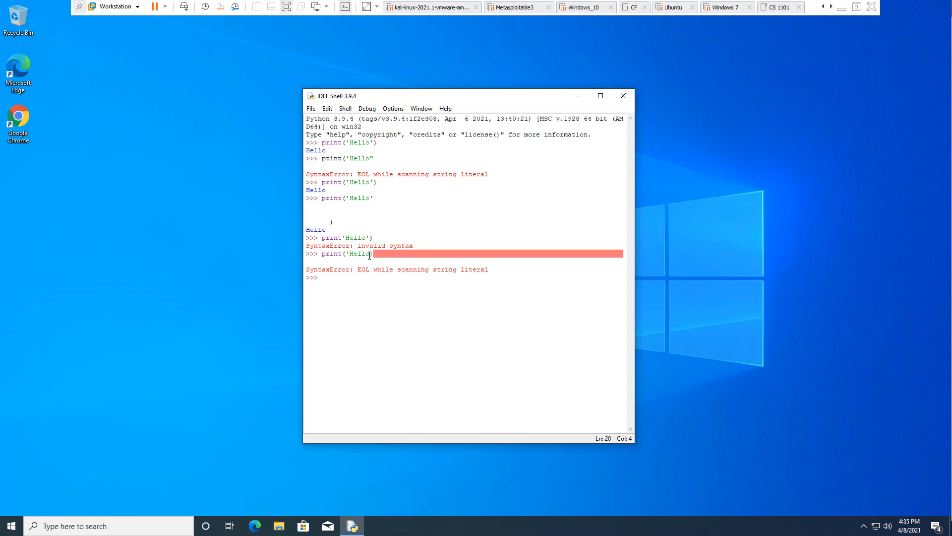
{"action": "left_click", "coordinate": [362, 283]}
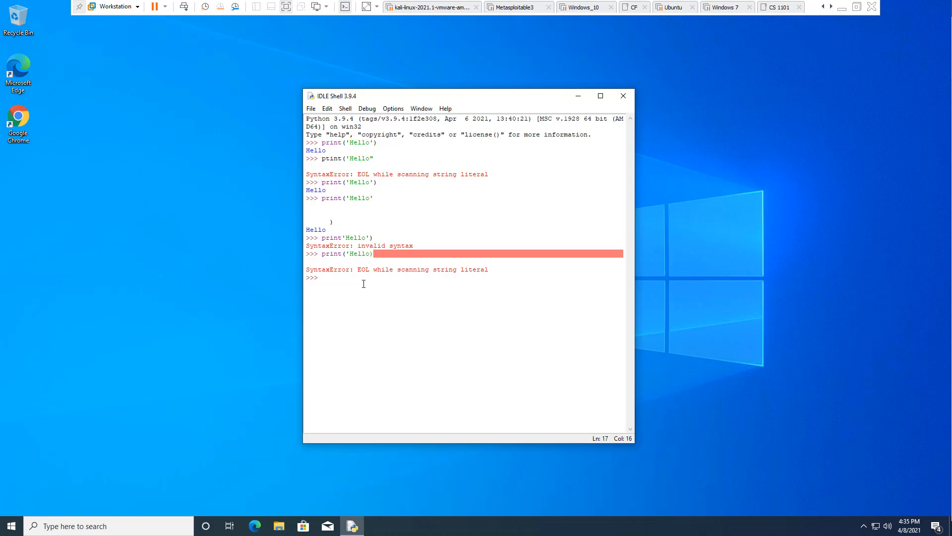
Step: Run print(Hello') with the opening quote deleted, raising another EOL error
{"action": "type", "text": "p"}
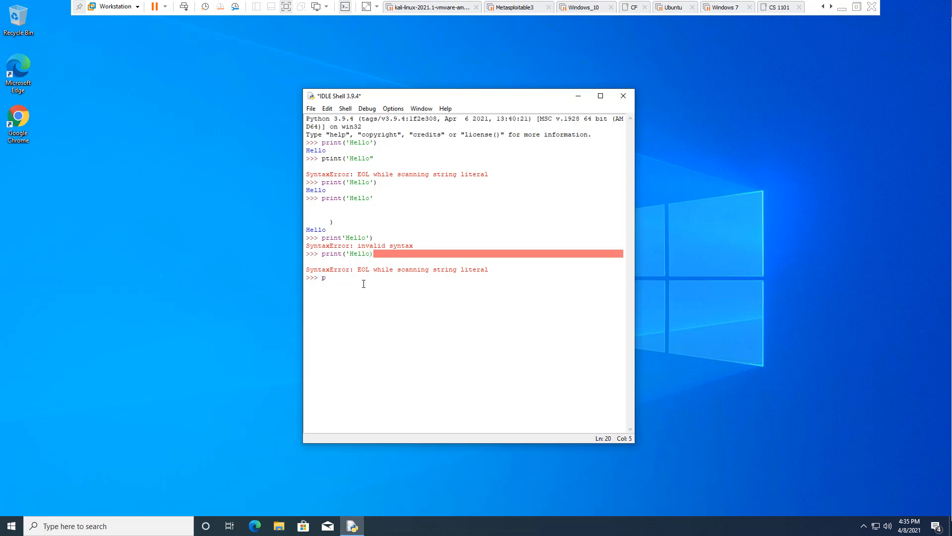
{"action": "type", "text": "rint("}
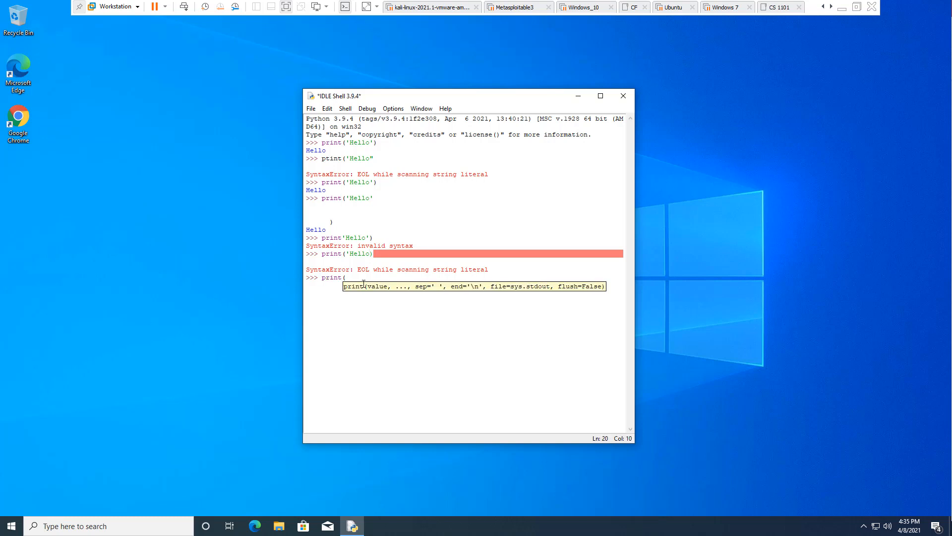
{"action": "type", "text": "'"}
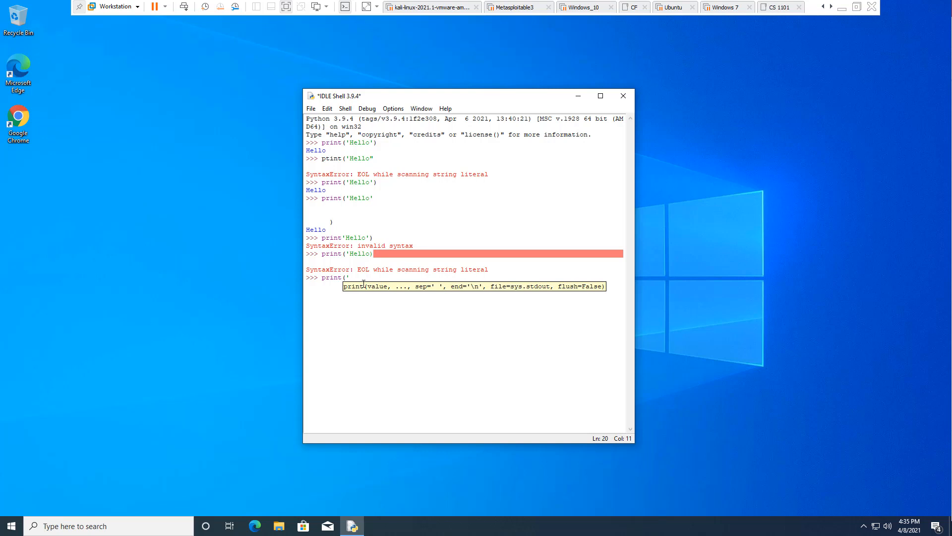
{"action": "type", "text": "Hello'"}
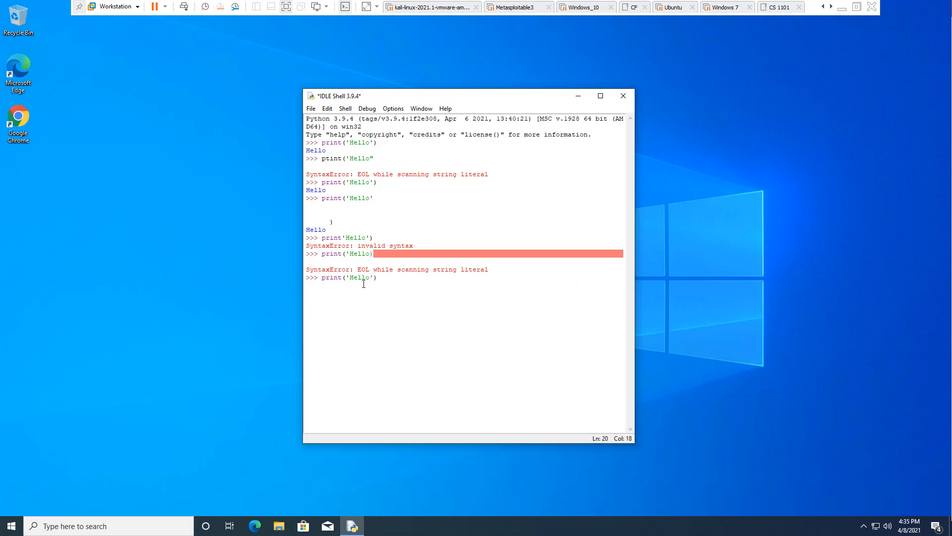
{"action": "left_click", "coordinate": [341, 278]}
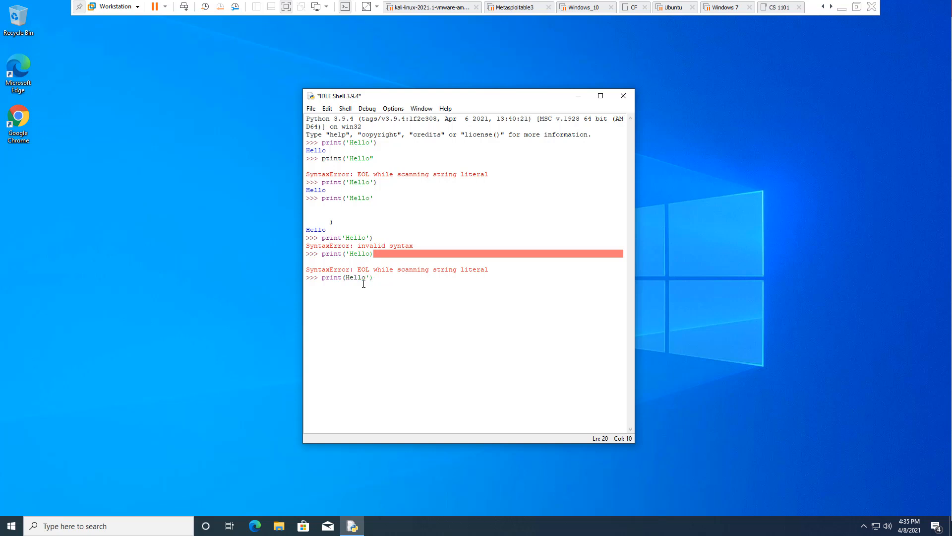
{"action": "key", "text": "Return"}
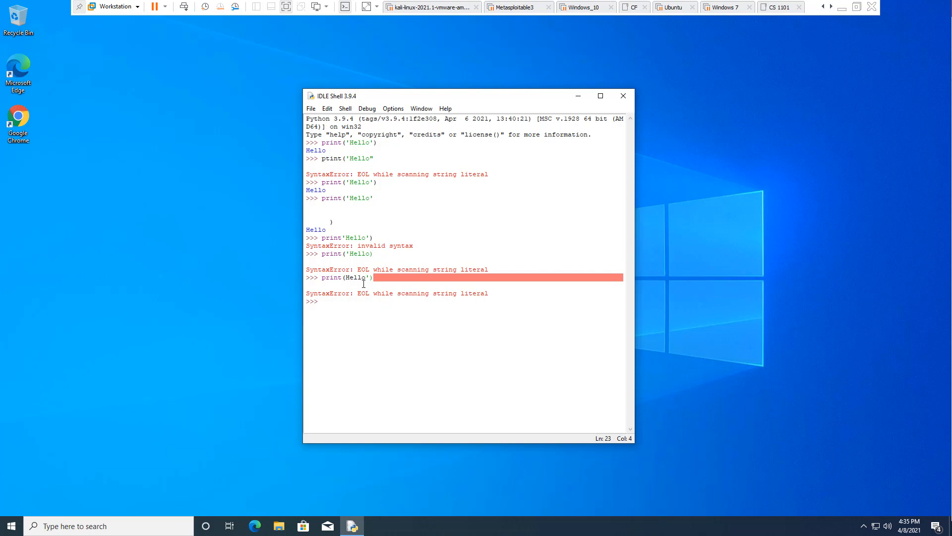
{"action": "mouse_move", "coordinate": [392, 290]}
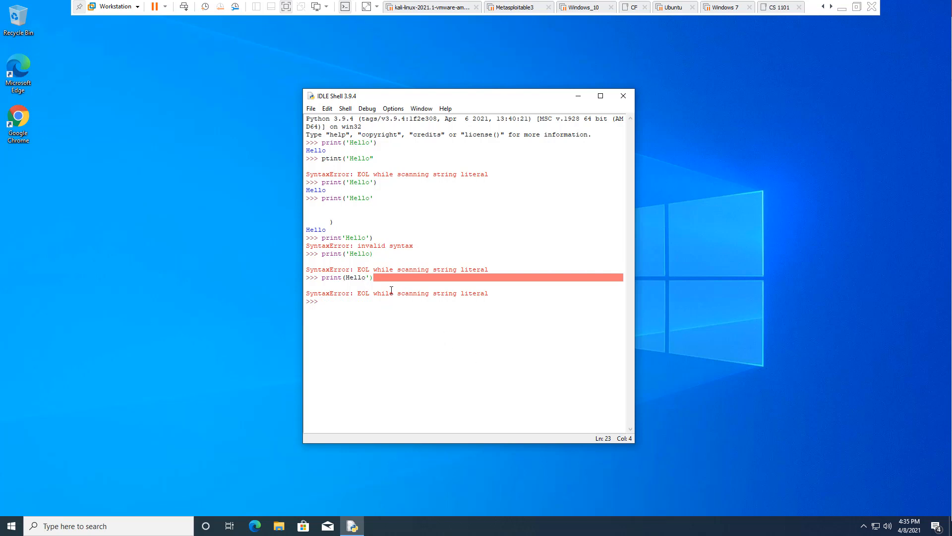
{"action": "mouse_move", "coordinate": [359, 309]}
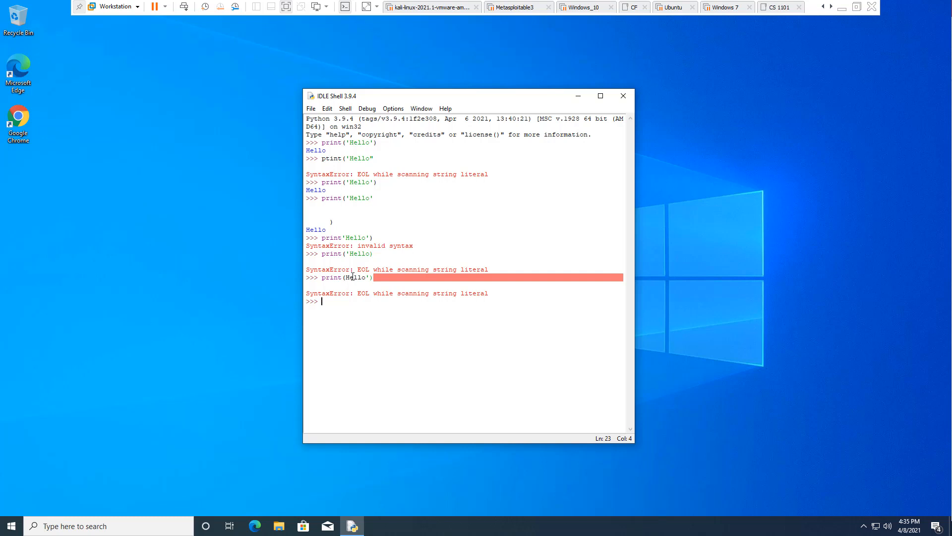
{"action": "mouse_move", "coordinate": [359, 301]}
{"action": "type", "text": "2++2"}
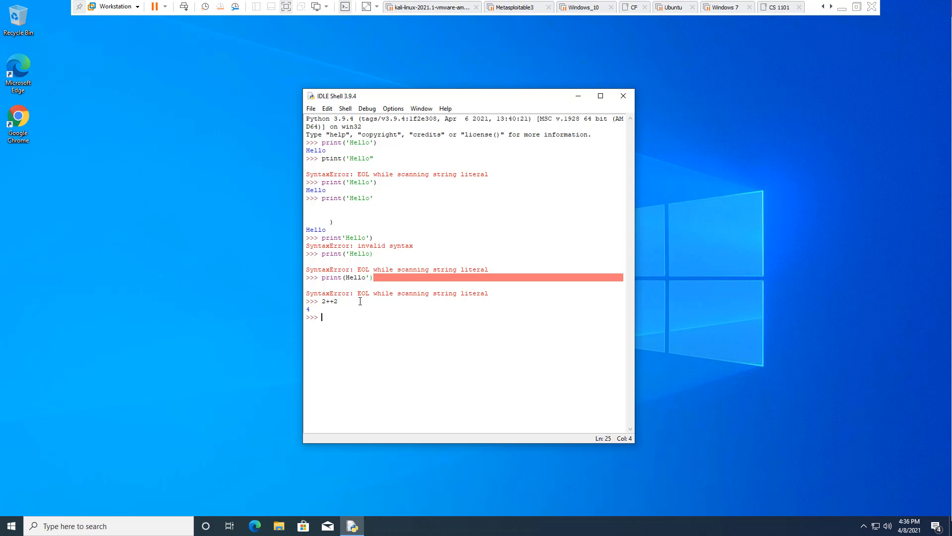
Step: Enter the expressions 4++4, 2+2 and 2+++2, which return 8, 4 and 4
{"action": "type", "text": "44"}
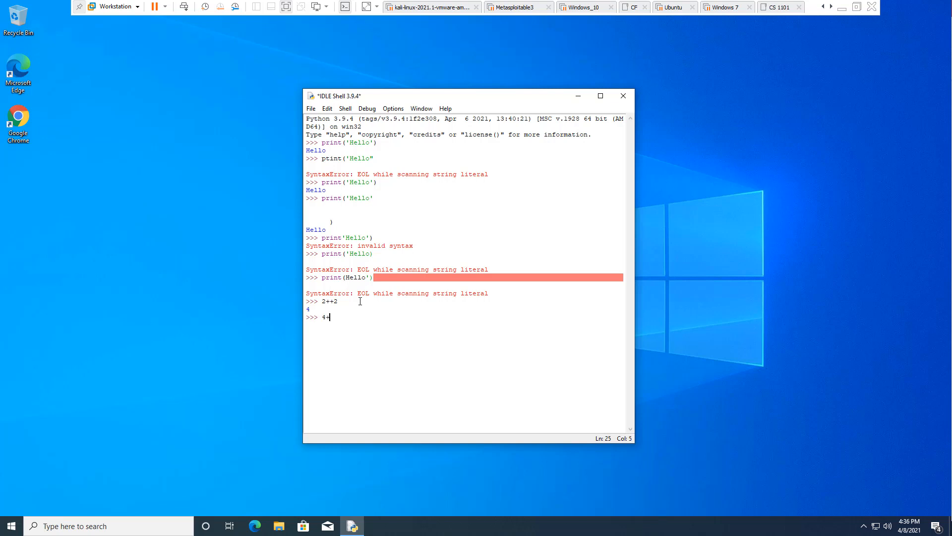
{"action": "key", "text": "Return"}
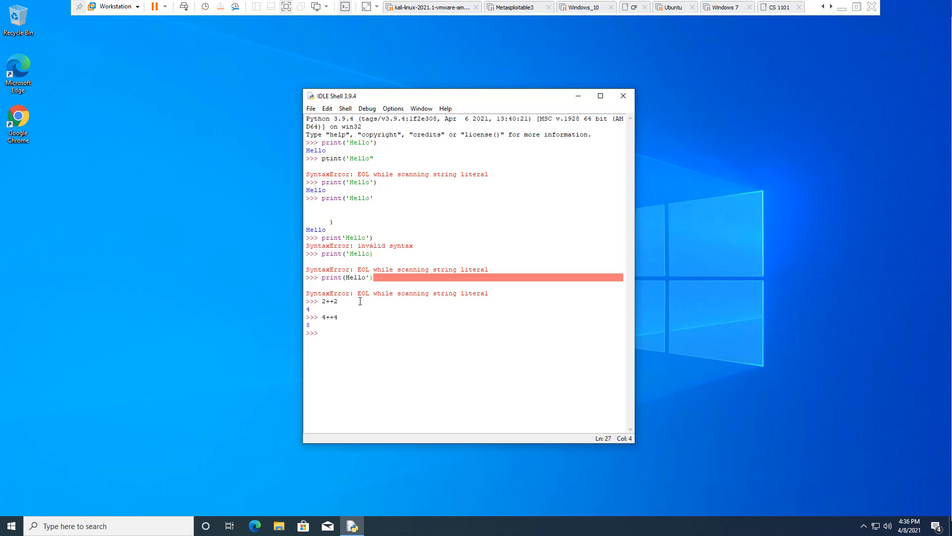
{"action": "type", "text": "2"}
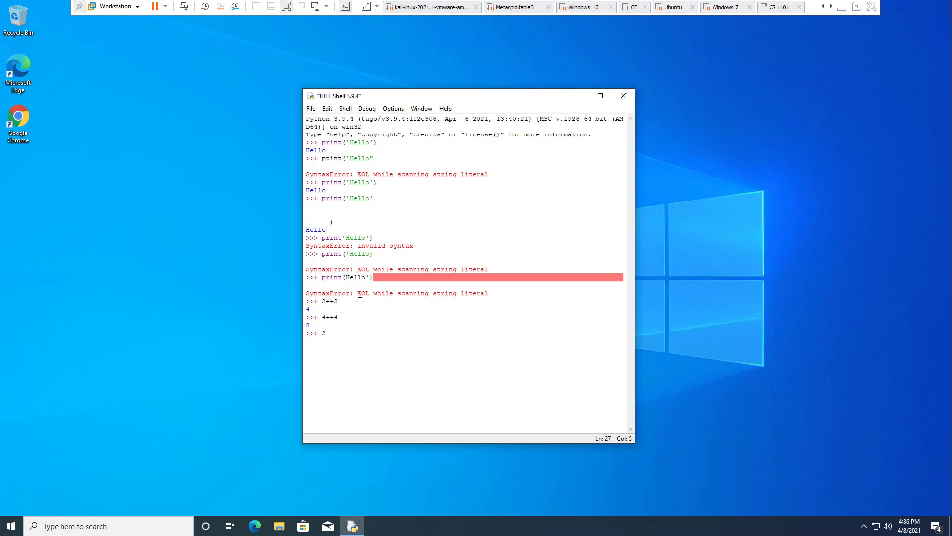
{"action": "key", "text": "Return"}
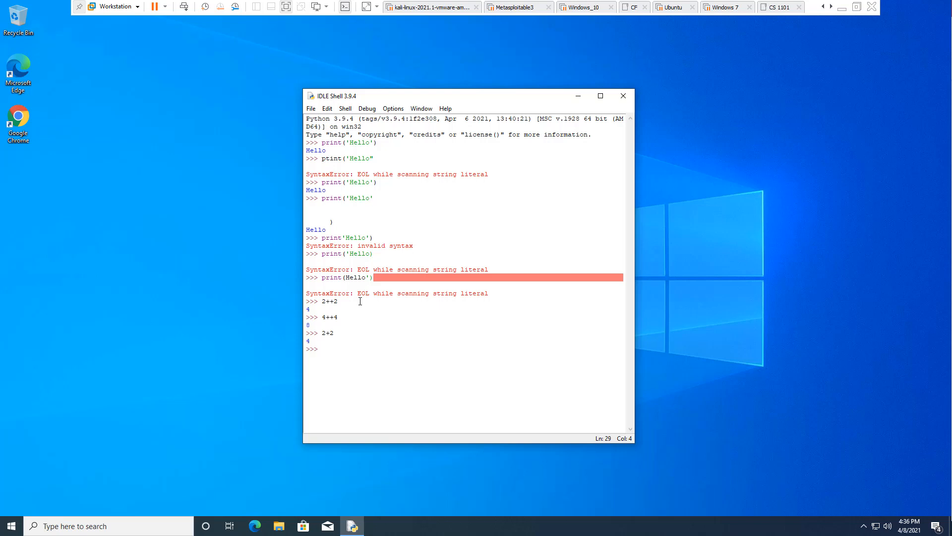
{"action": "type", "text": "2+++"}
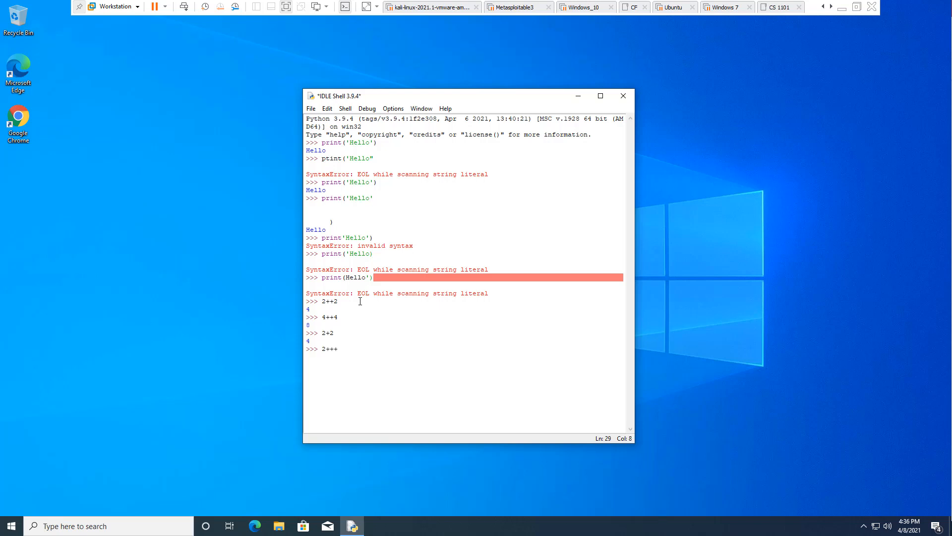
{"action": "key", "text": "Return"}
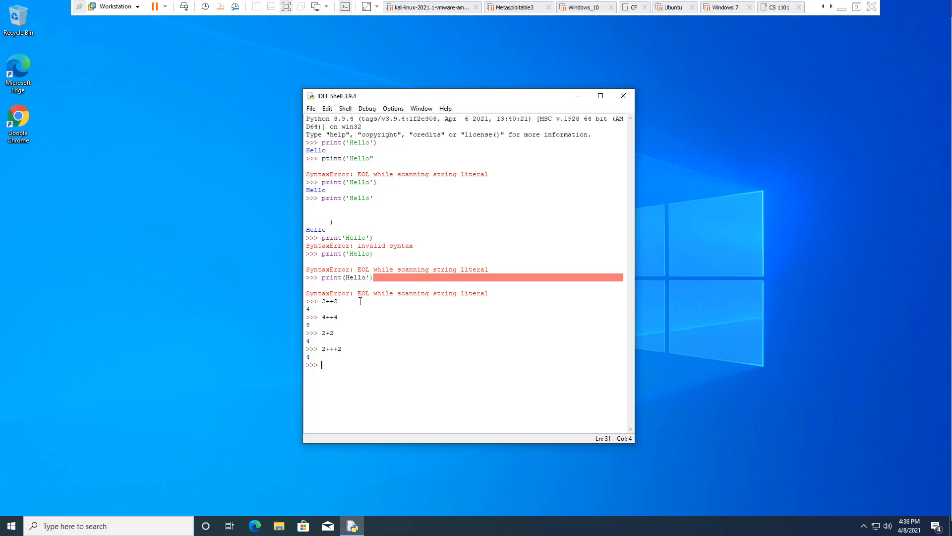
Step: Evaluate 2--2, 4--4 and -4-4 (4, 8, -8), then select the double minus
{"action": "type", "text": "2-"}
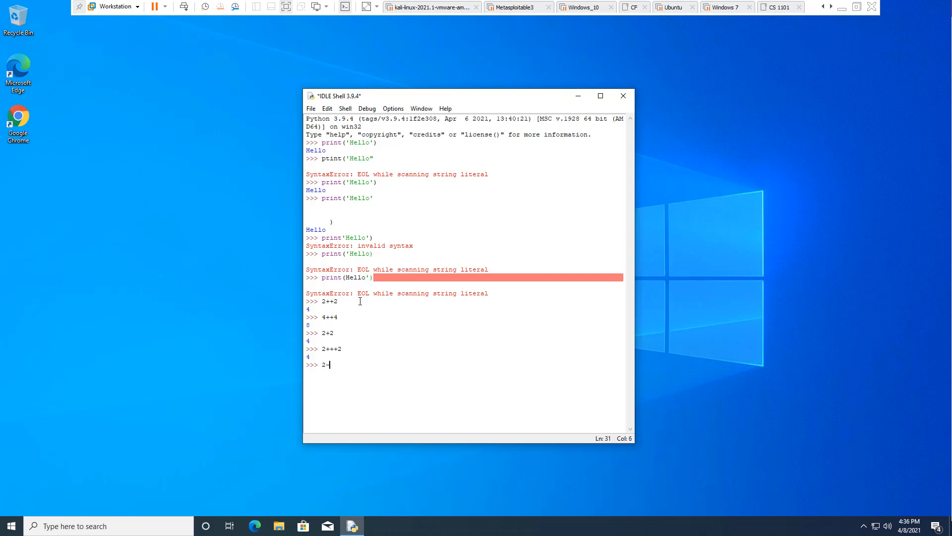
{"action": "type", "text": "-"}
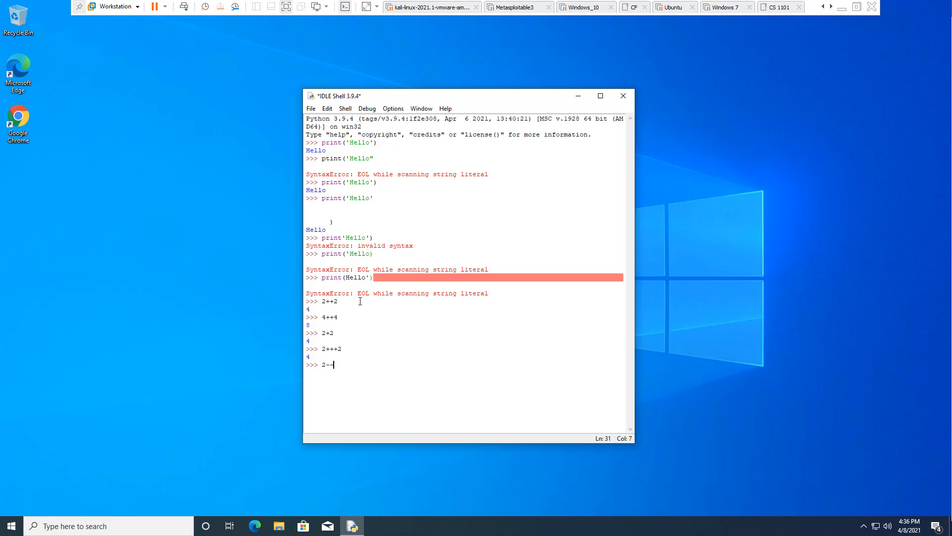
{"action": "key", "text": "Return"}
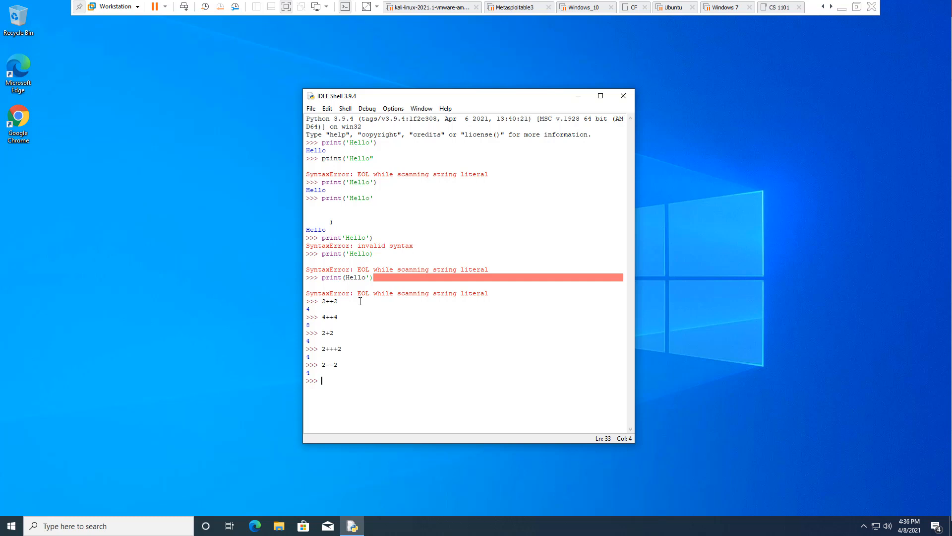
{"action": "type", "text": "4"}
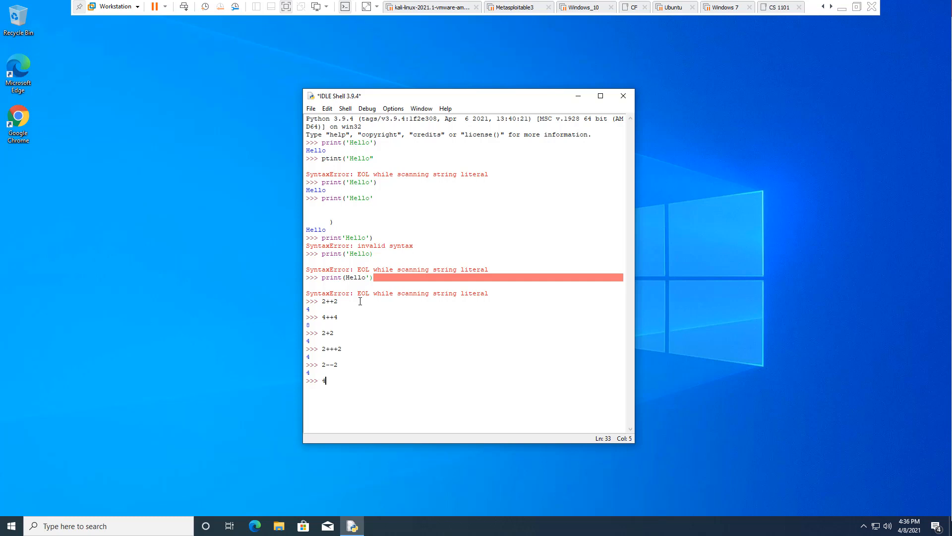
{"action": "type", "text": "--4"}
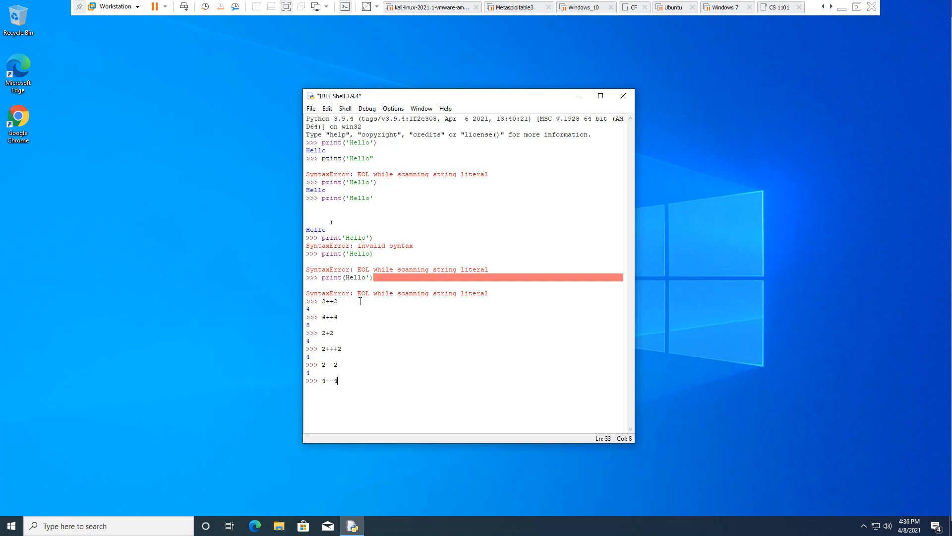
{"action": "key", "text": "Return"}
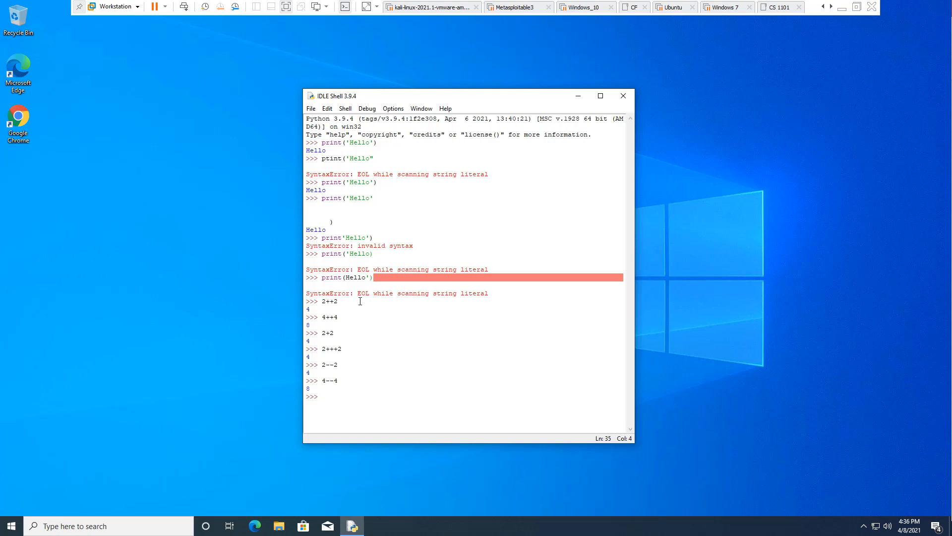
{"action": "type", "text": "-4"}
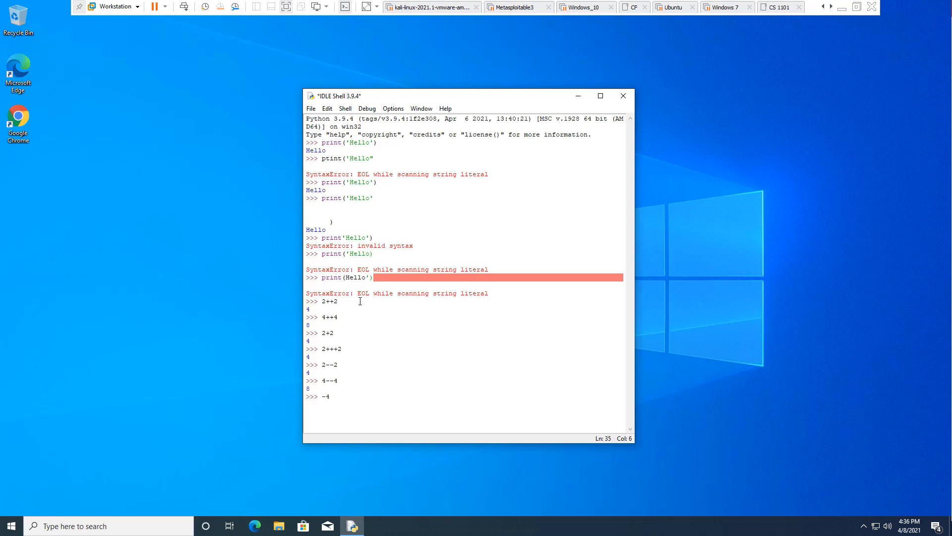
{"action": "type", "text": "-4"}
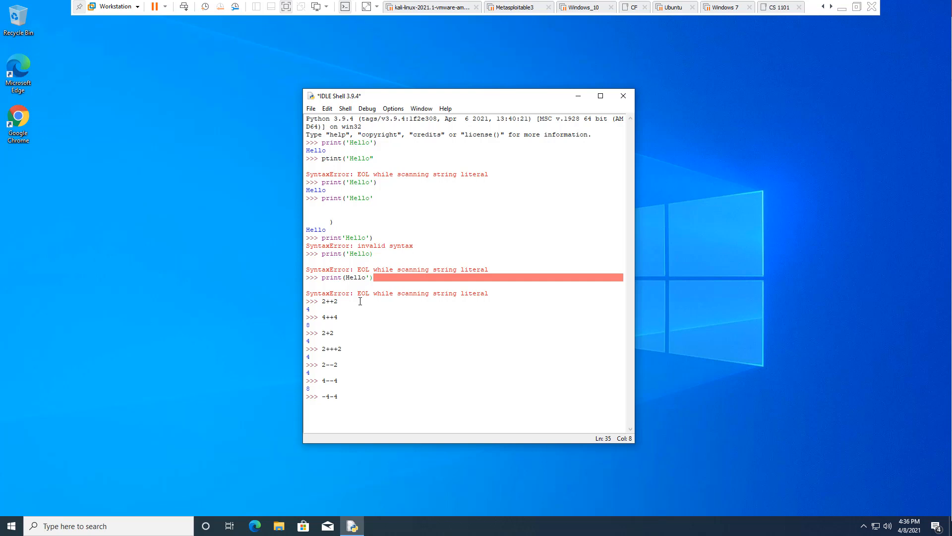
{"action": "key", "text": "Return"}
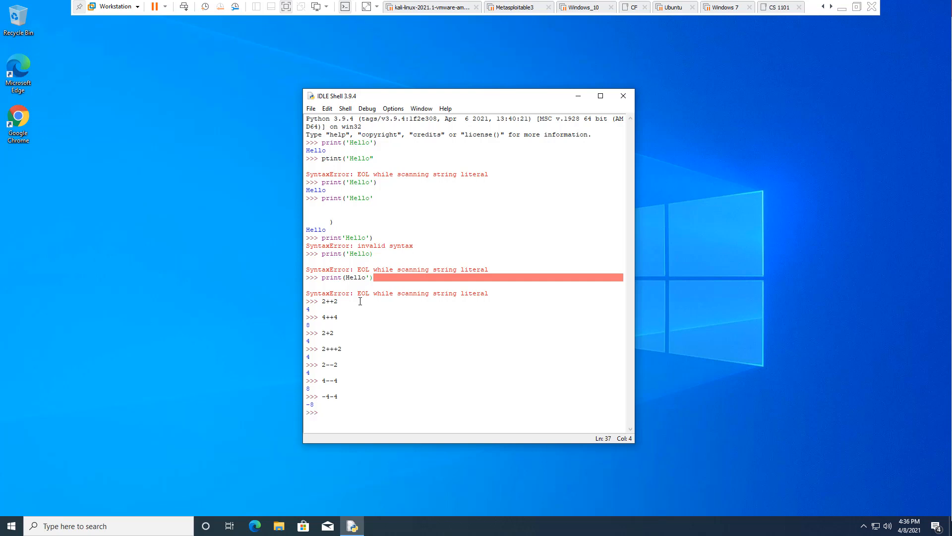
{"action": "mouse_move", "coordinate": [331, 380]}
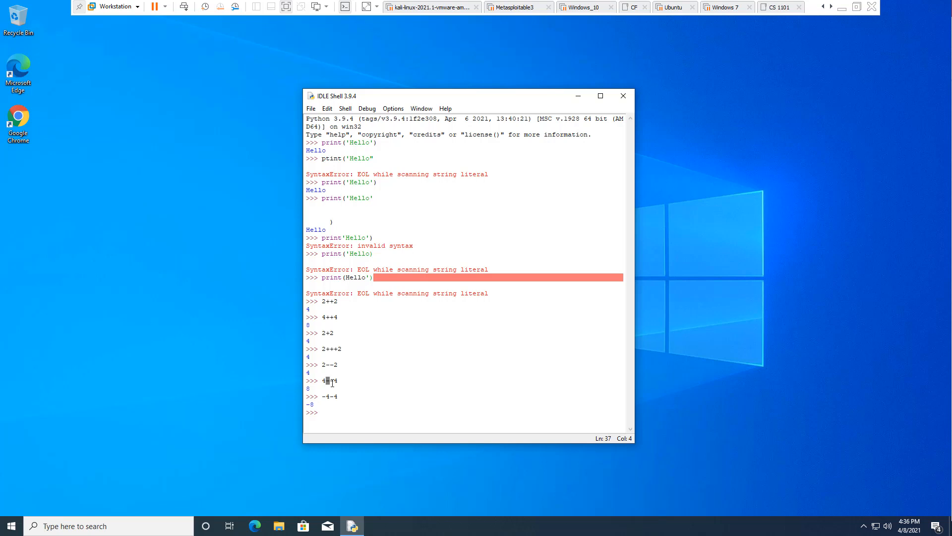
{"action": "double_click", "coordinate": [328, 381]}
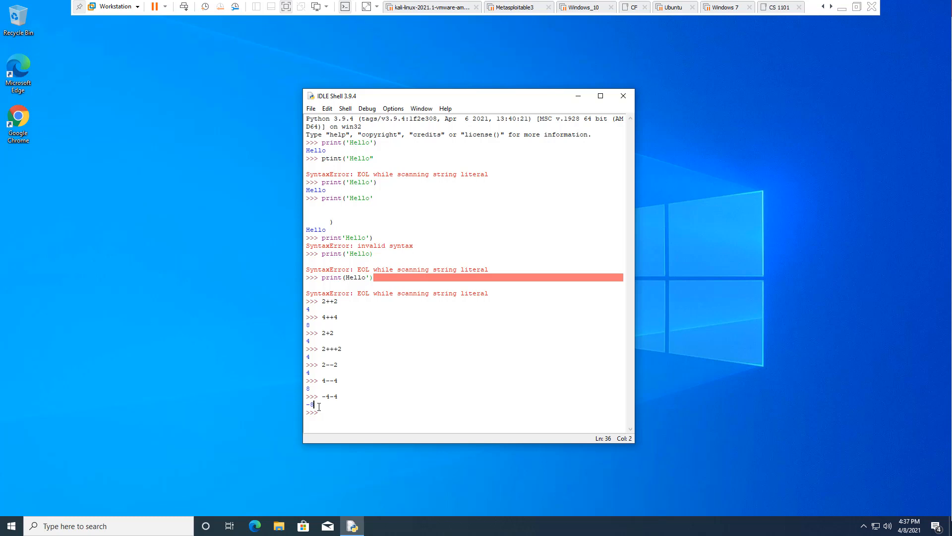
{"action": "mouse_move", "coordinate": [371, 401]}
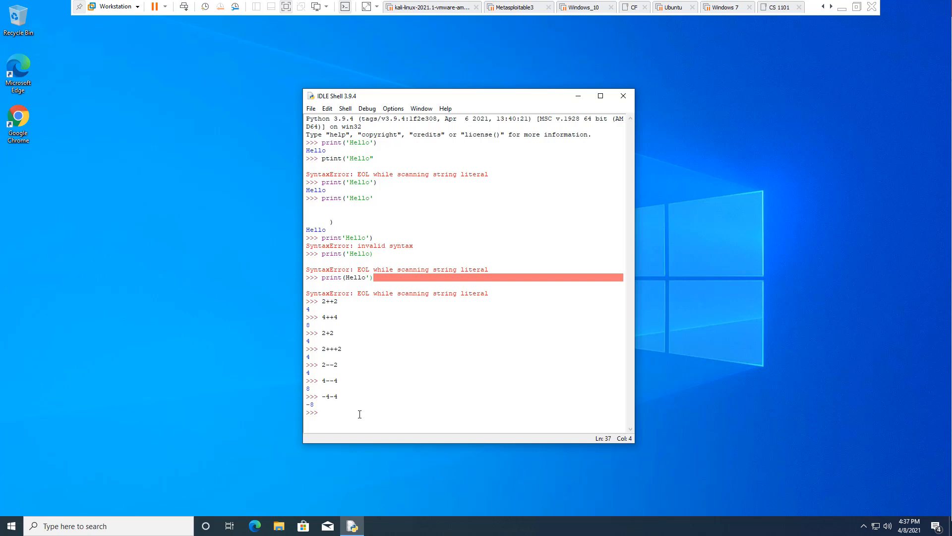
Step: Enter 02+2 to trigger the leading-zeros decimal integer literal SyntaxError
{"action": "type", "text": "02+2"}
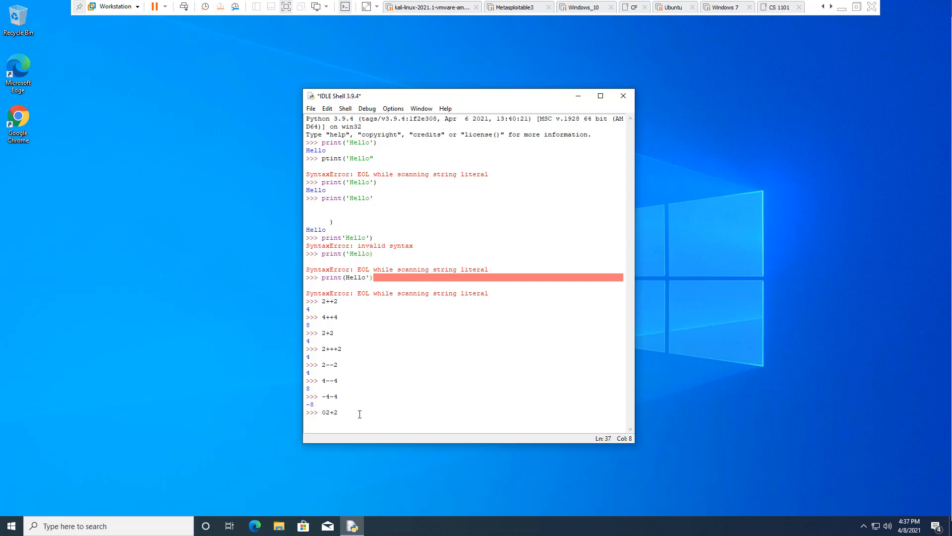
{"action": "key", "text": "Return"}
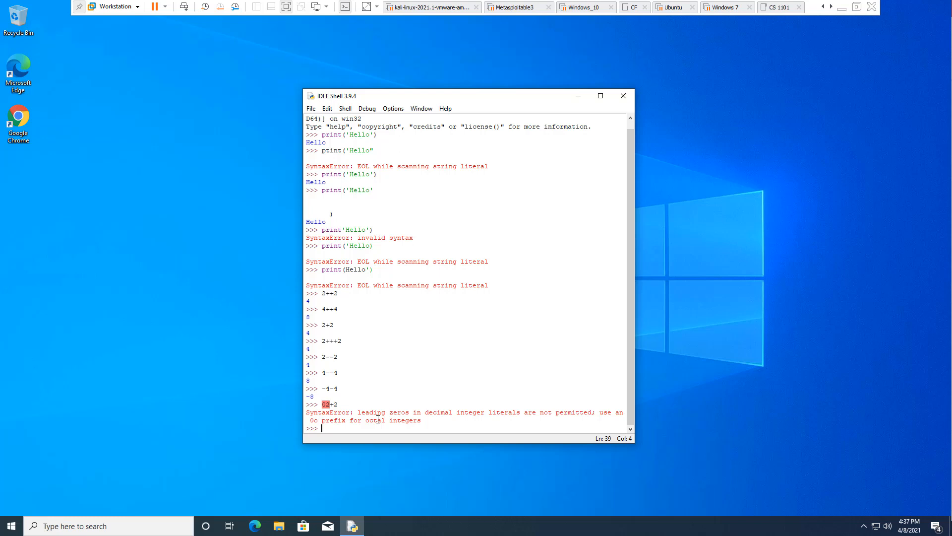
{"action": "mouse_move", "coordinate": [455, 410]}
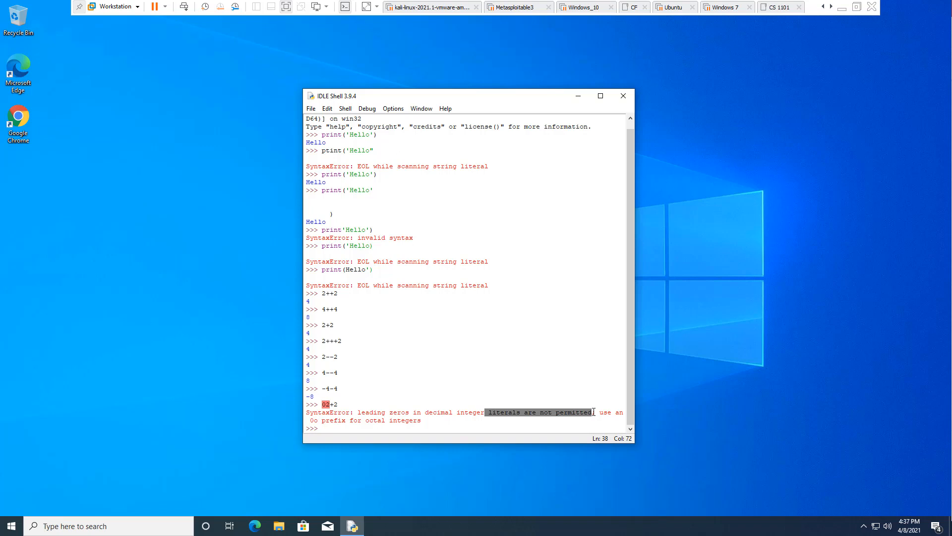
Step: Click into the shell window at the prompt
{"action": "left_click", "coordinate": [474, 427]}
{"action": "type", "text": "23"}
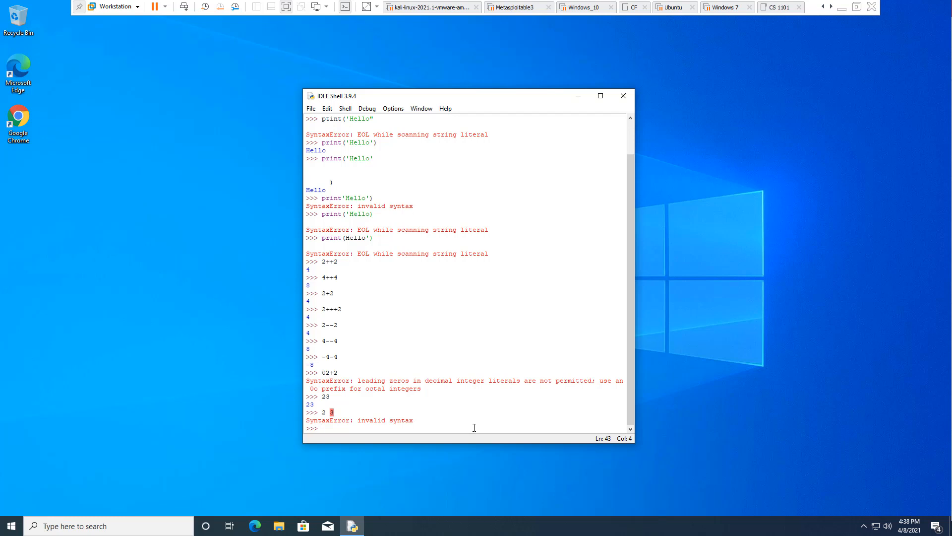
{"action": "mouse_move", "coordinate": [517, 345]}
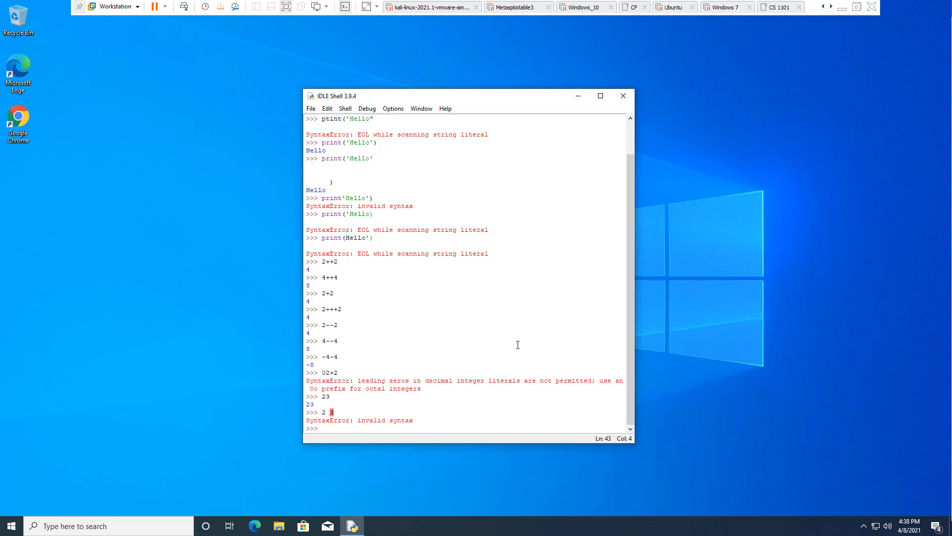